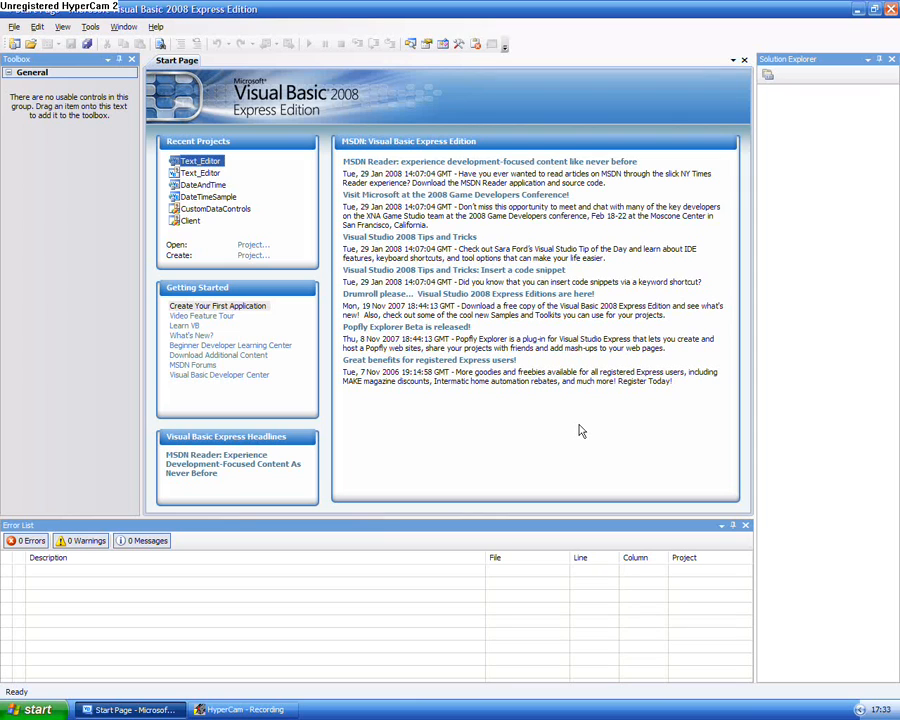
pyautogui.moveTo(232, 518)
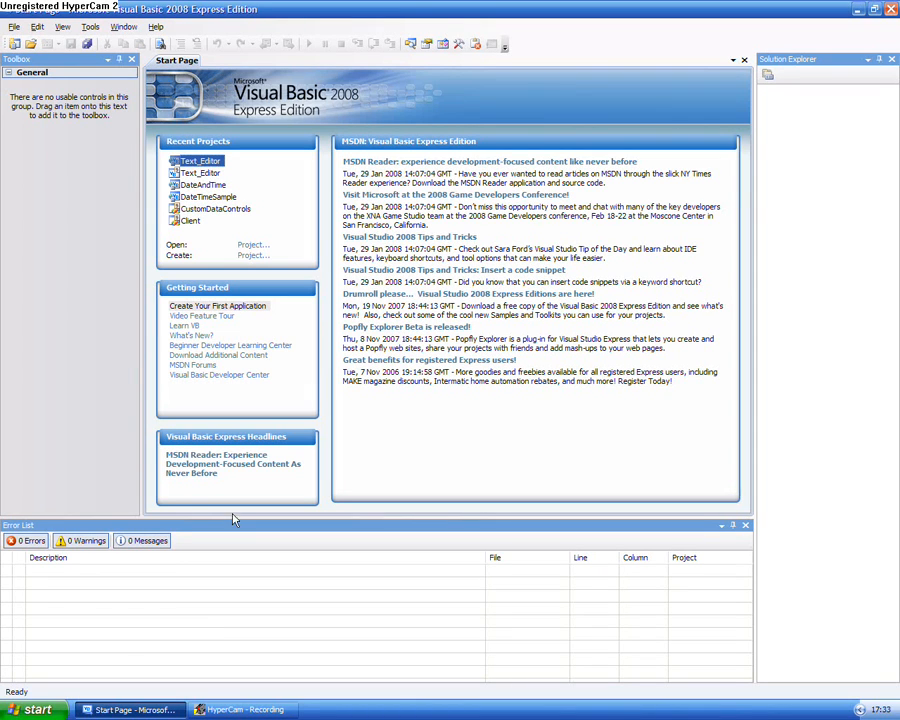
# - Launch Visual Basic 2008 Express Edition from the Start menu's program list
pyautogui.click(36, 708)
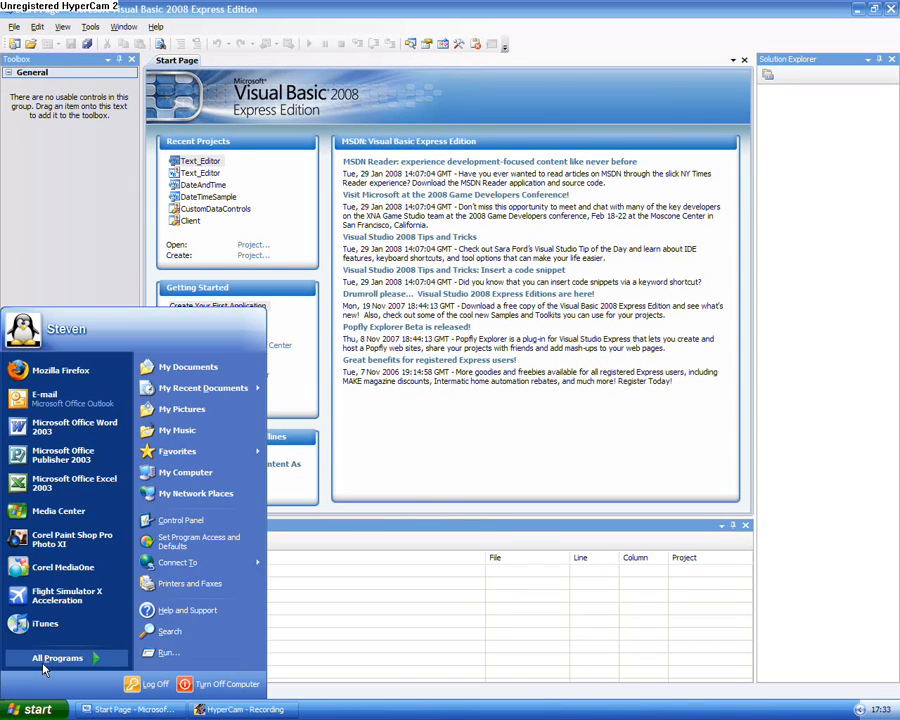
pyautogui.click(50, 658)
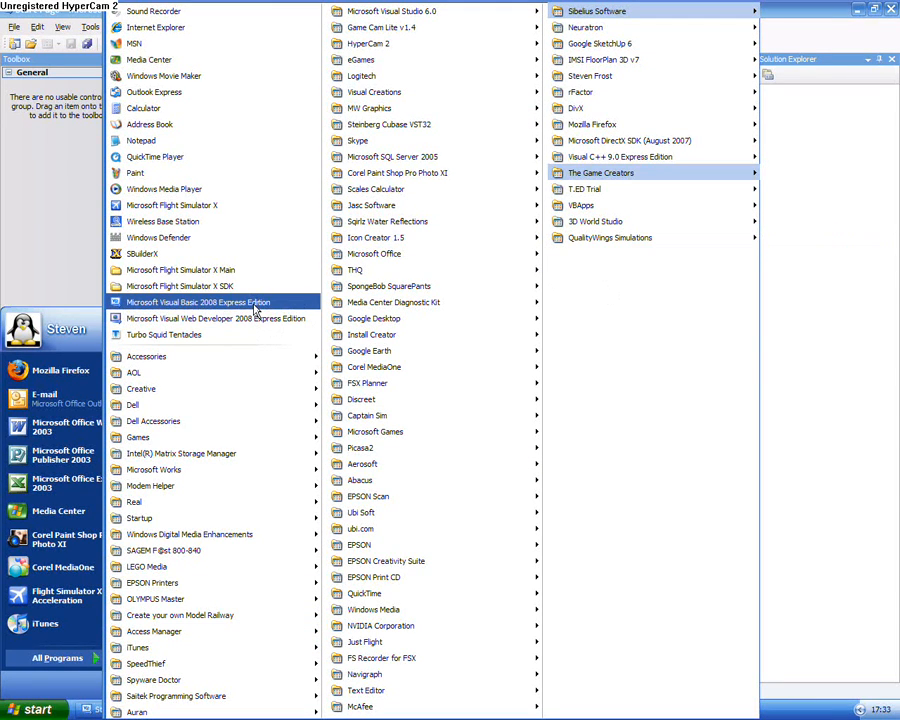
pyautogui.click(198, 302)
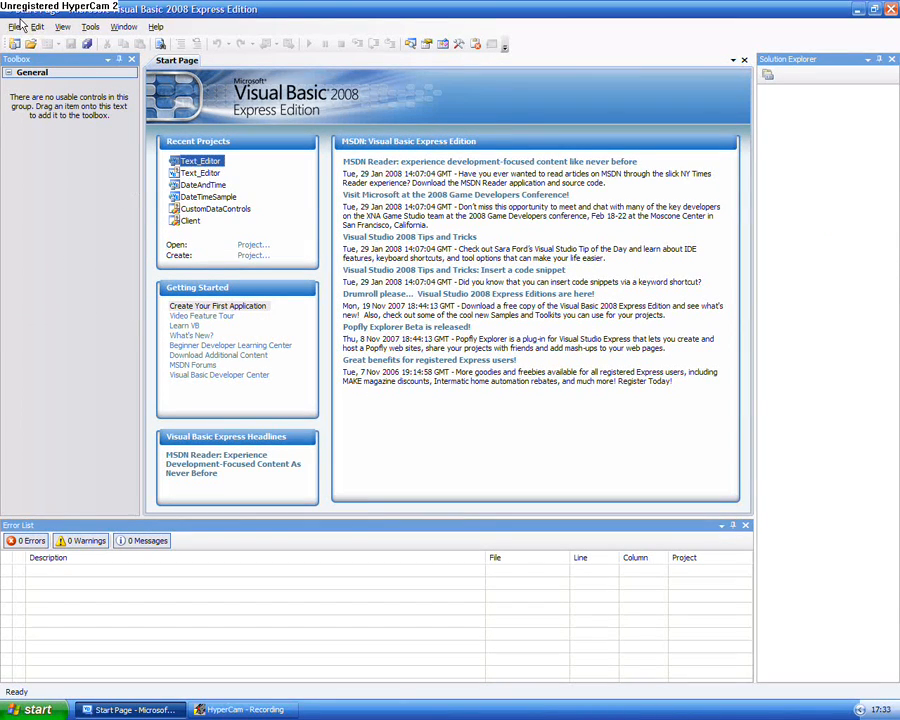
# - Create a new Windows Forms Application project named Hello World
pyautogui.click(12, 24)
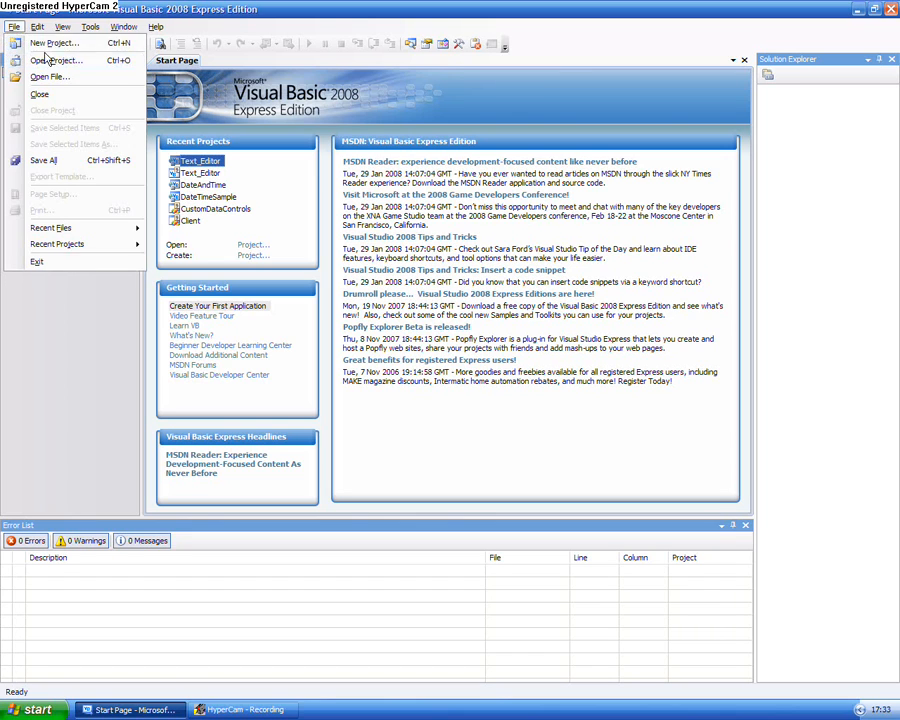
pyautogui.click(52, 44)
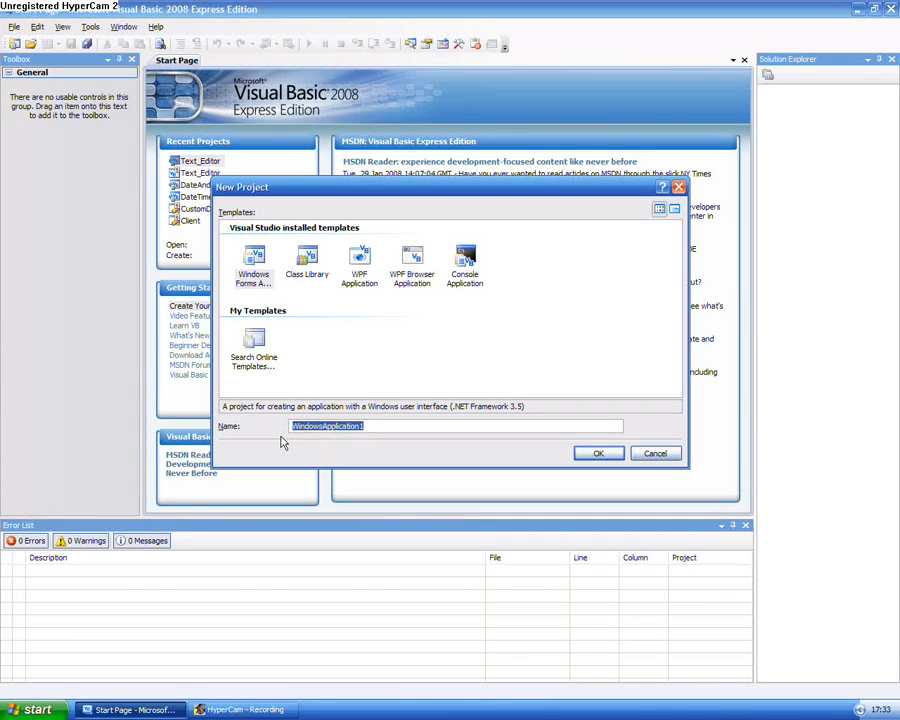
pyautogui.write('Hello World')
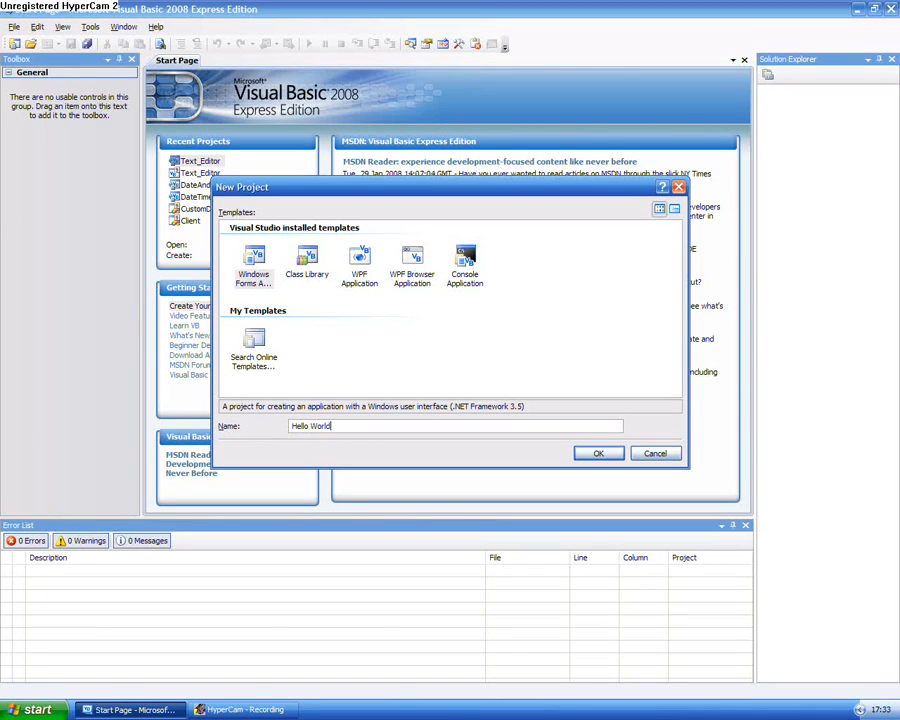
pyautogui.moveTo(324, 304)
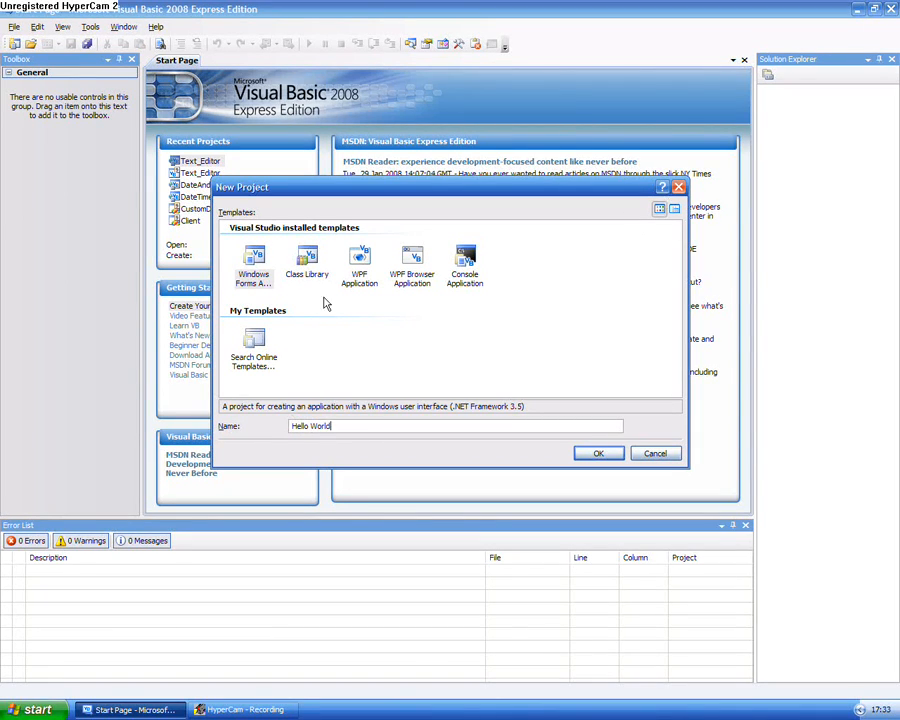
pyautogui.click(600, 452)
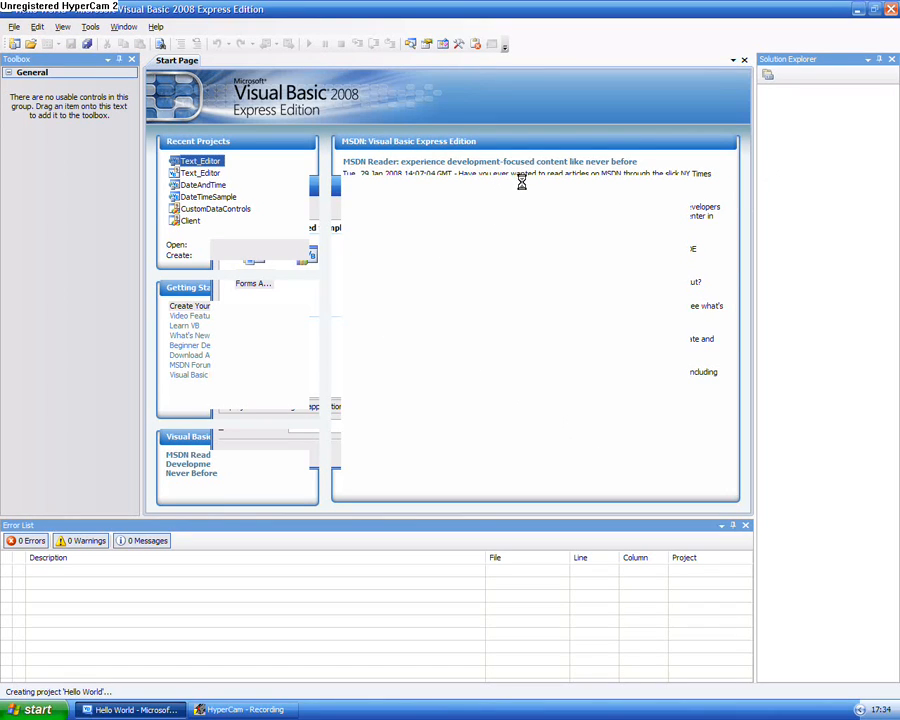
pyautogui.moveTo(528, 210)
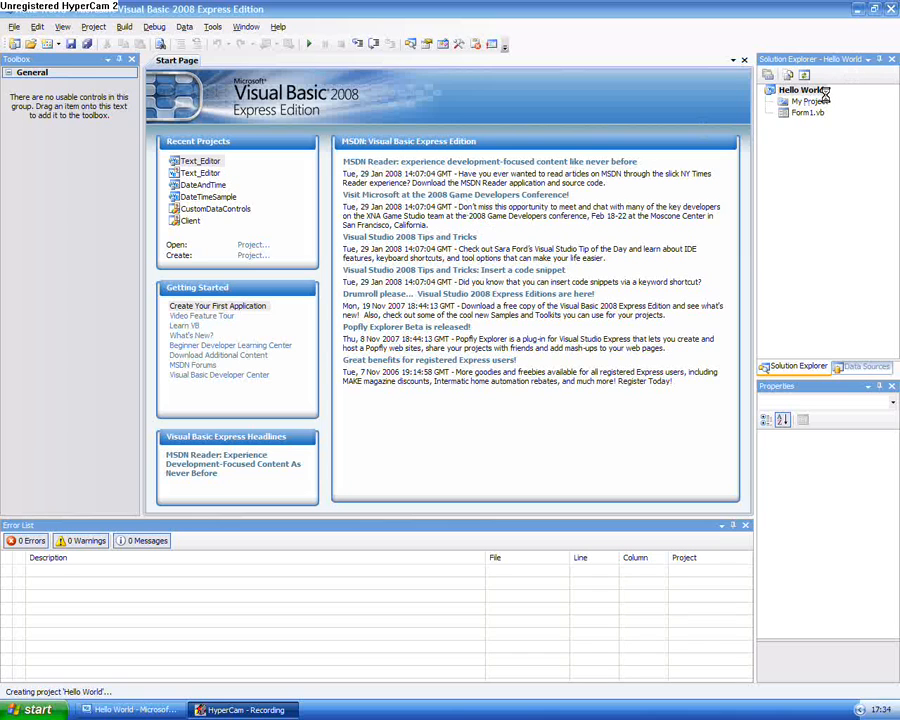
# - Open Form1 in the designer and resize it to a short, wide window of about 300 by 145
pyautogui.doubleClick(804, 124)
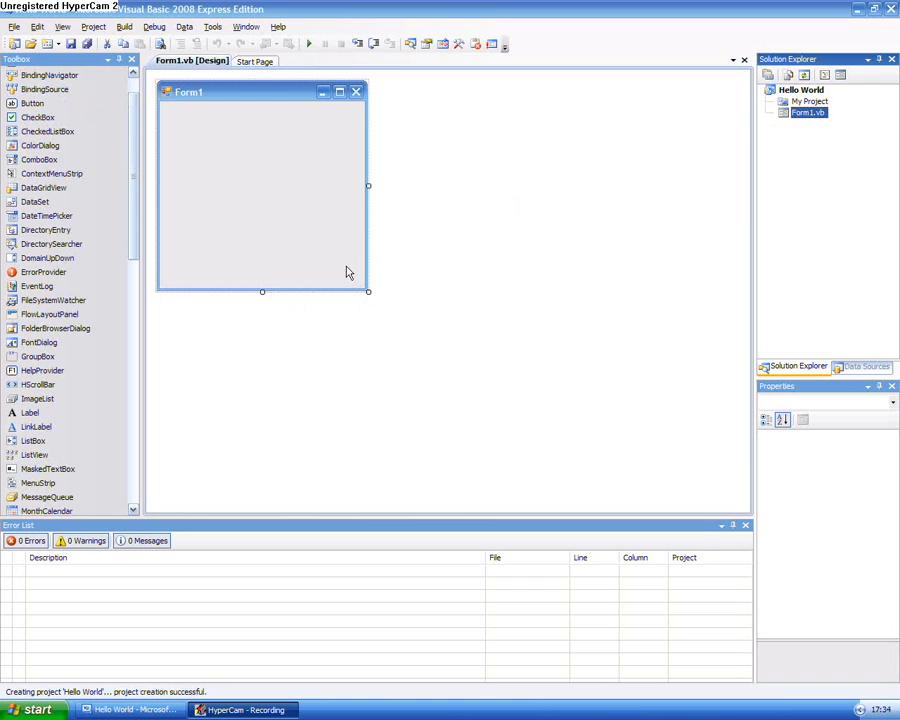
pyautogui.click(814, 112)
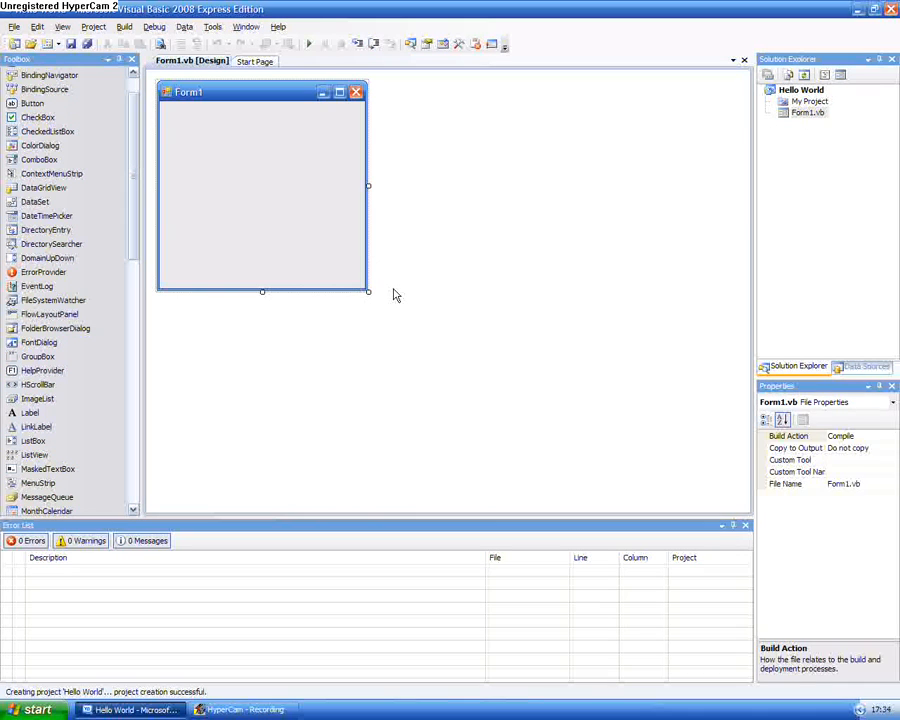
pyautogui.click(262, 184)
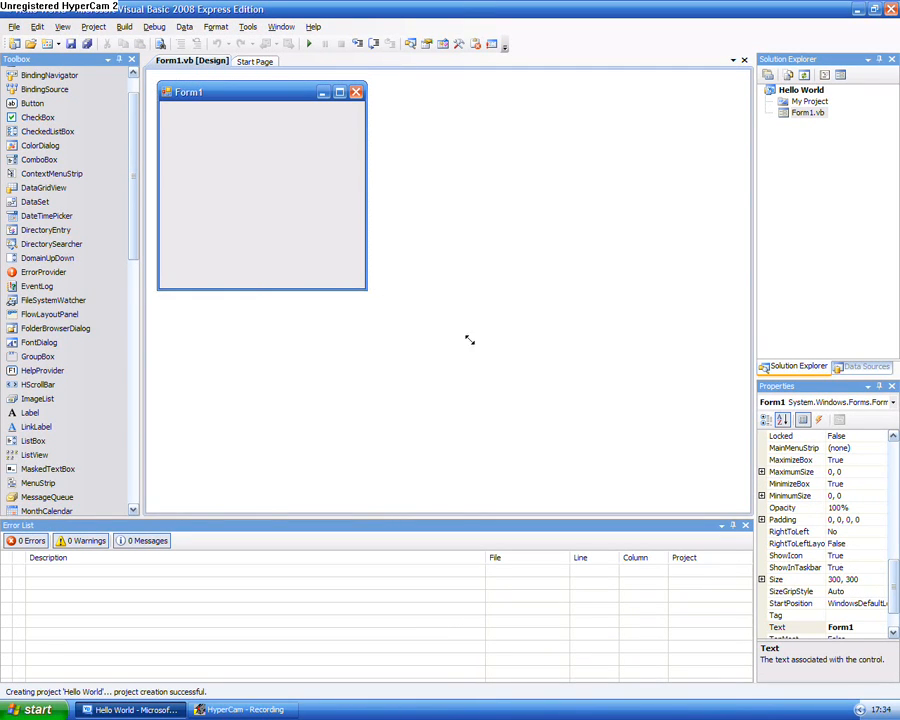
pyautogui.moveTo(366, 292); pyautogui.dragTo(576, 378)
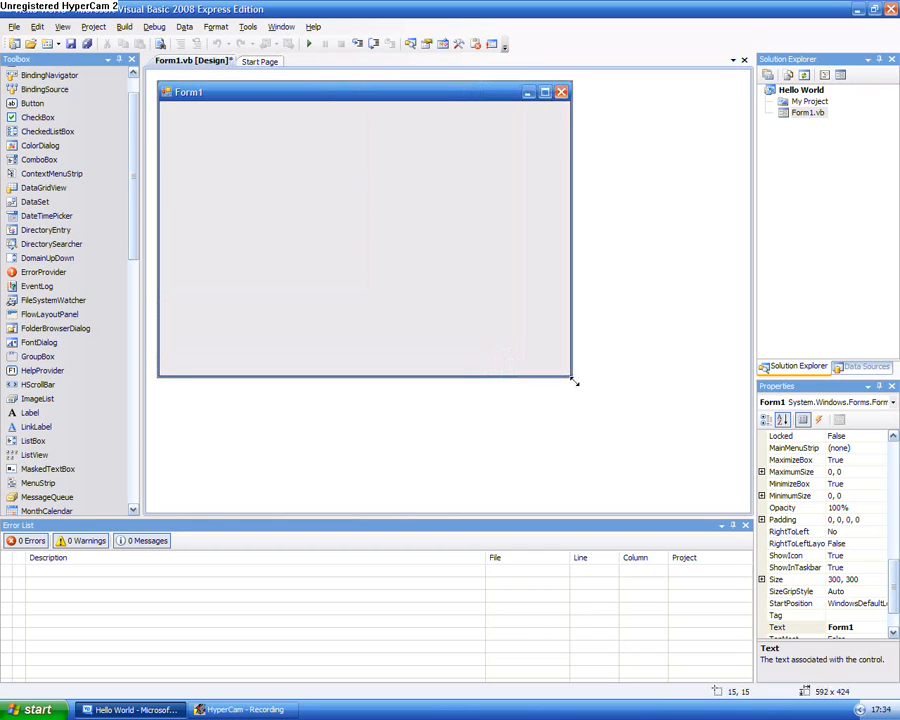
pyautogui.moveTo(572, 378); pyautogui.dragTo(352, 192)
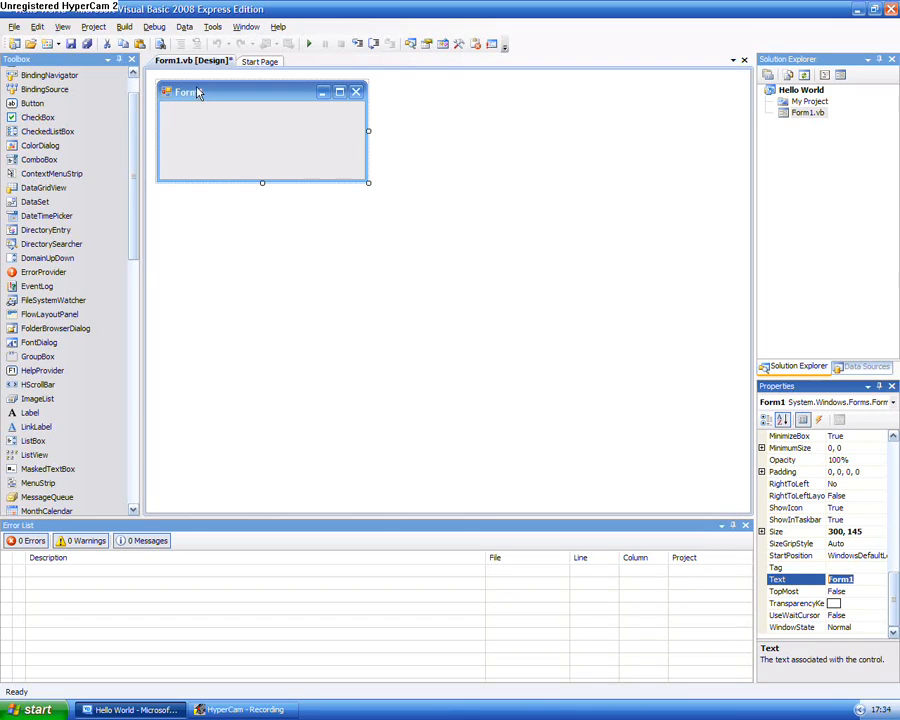
pyautogui.moveTo(216, 244)
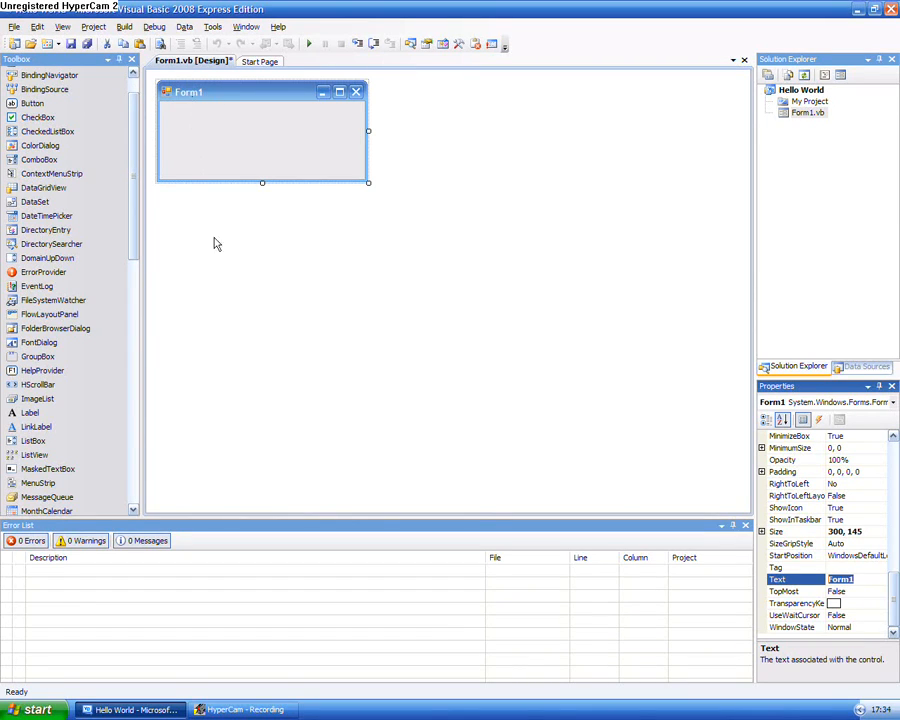
# - Set Form1's Text property so its title reads Hello World
pyautogui.write('H')
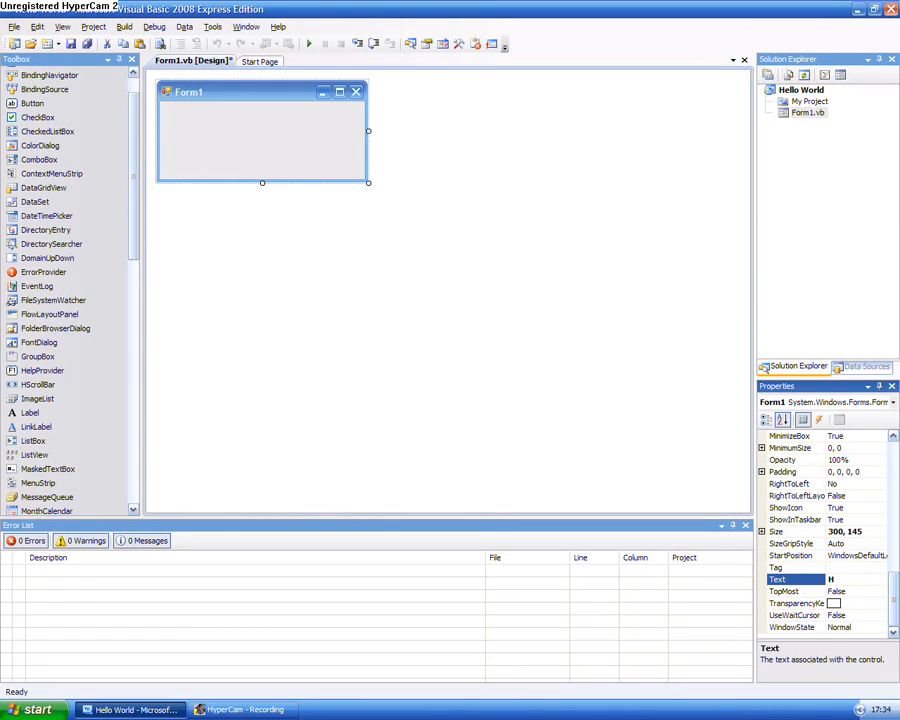
pyautogui.write('ello O')
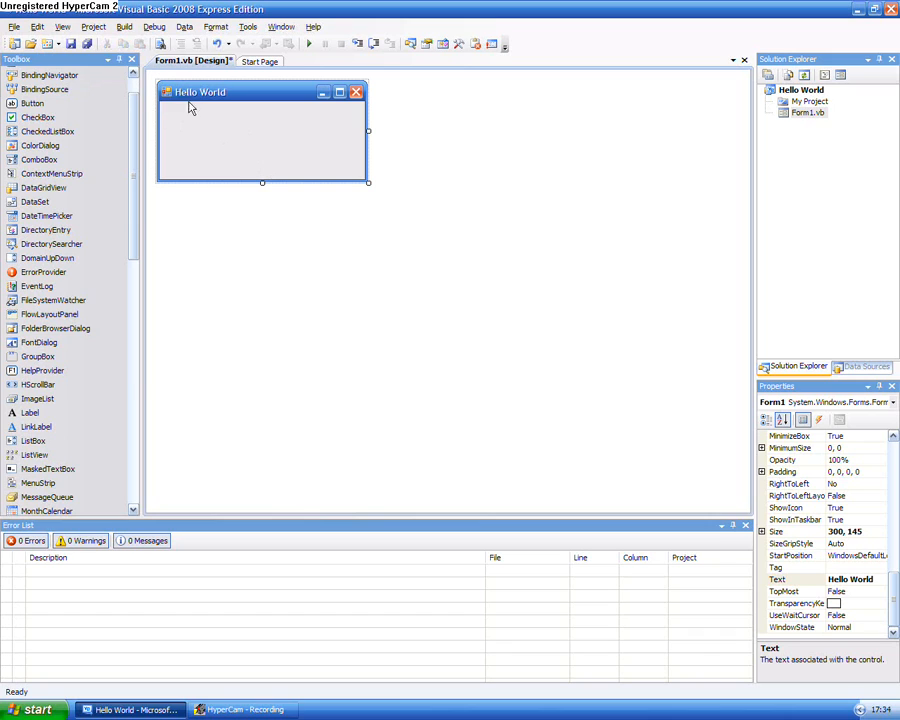
pyautogui.moveTo(180, 96)
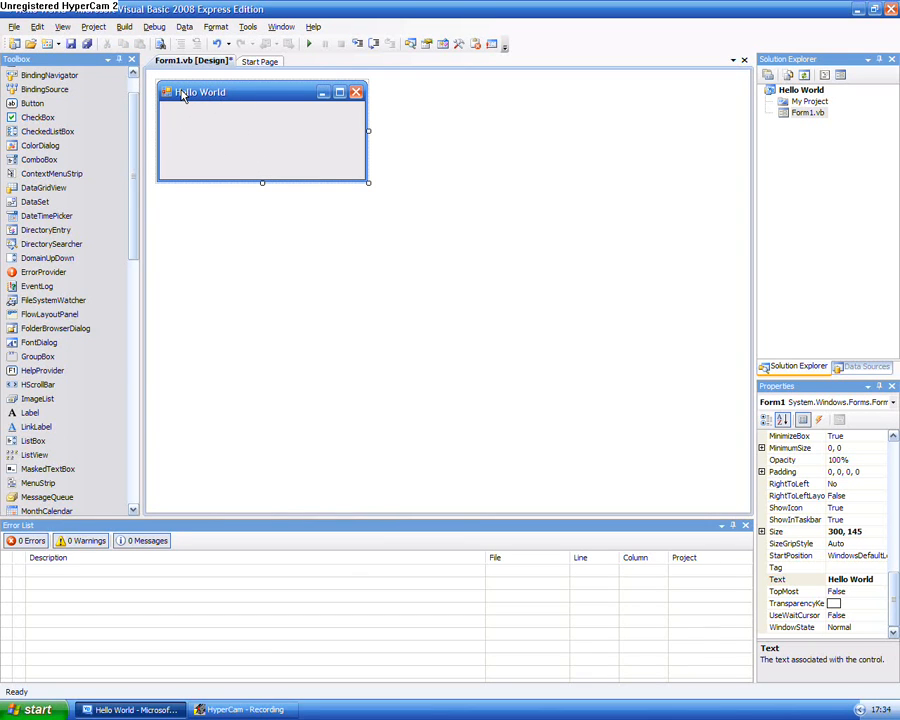
pyautogui.moveTo(266, 140)
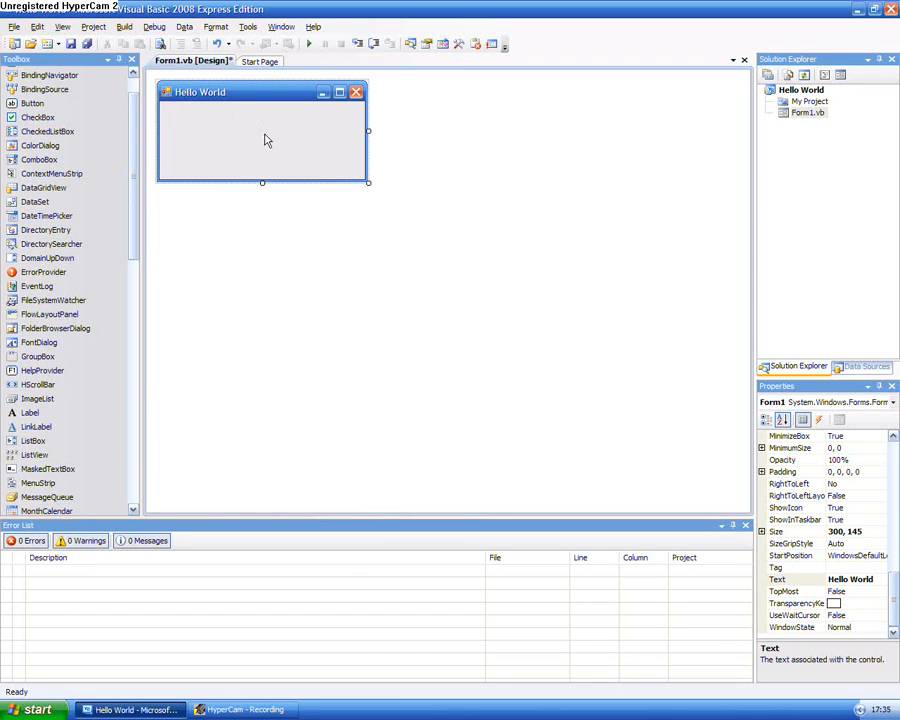
pyautogui.moveTo(312, 48)
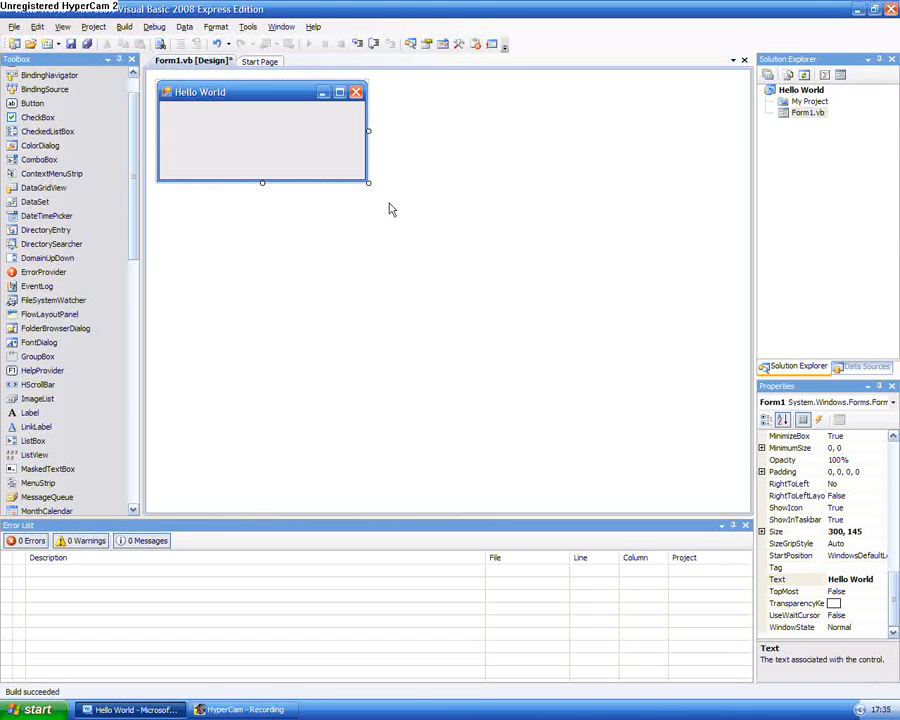
pyautogui.moveTo(384, 216)
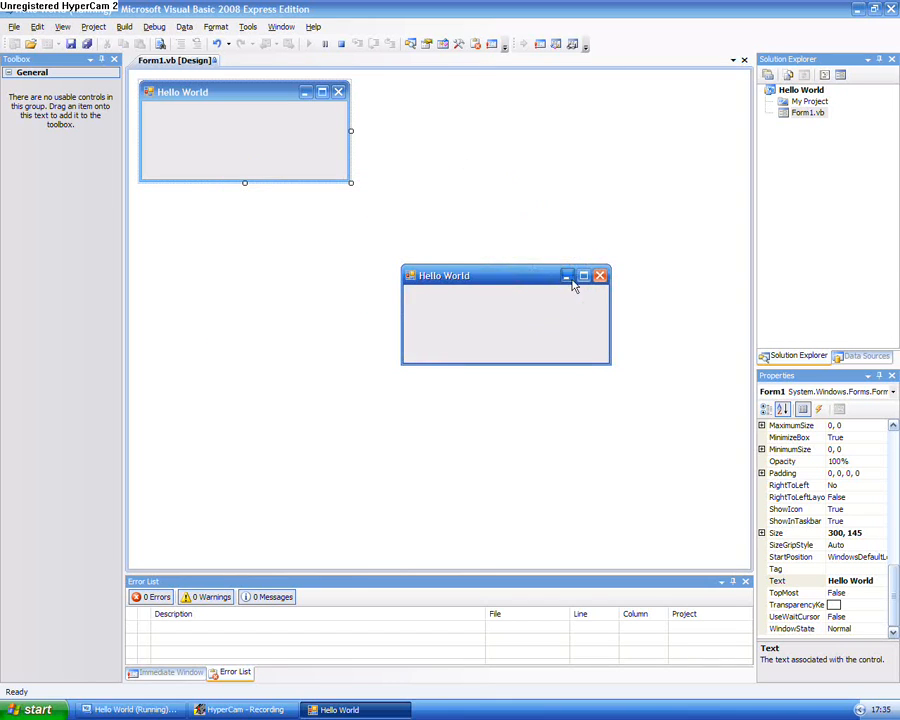
pyautogui.moveTo(594, 294)
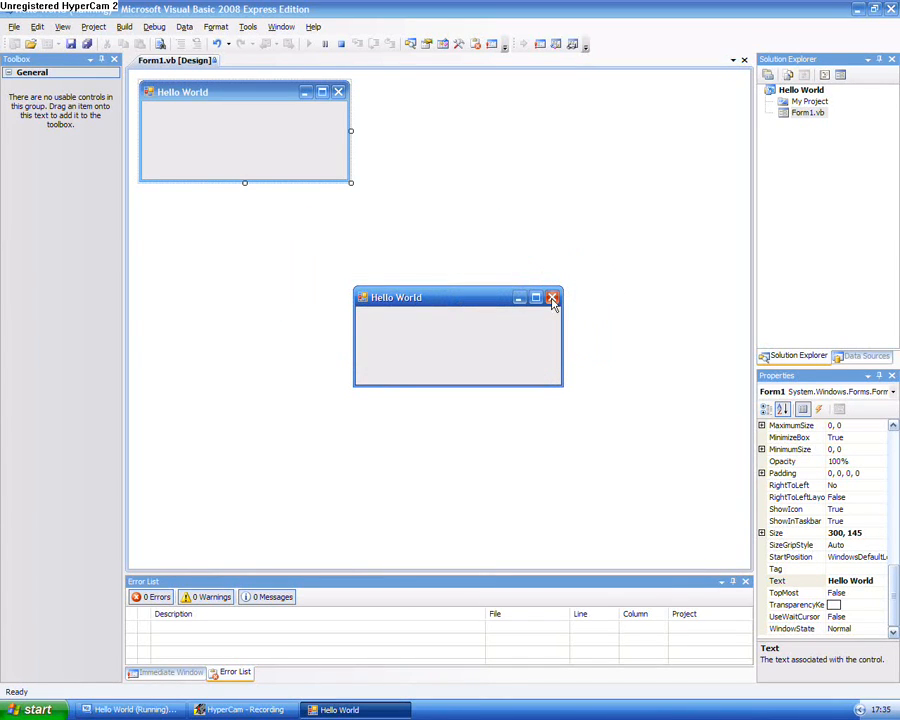
pyautogui.moveTo(552, 300)
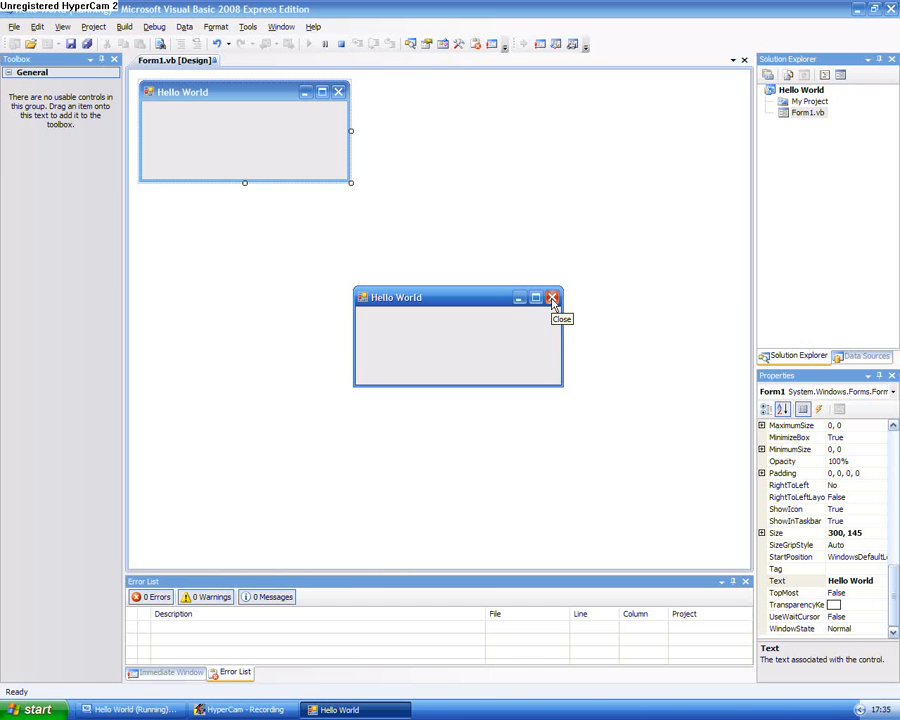
pyautogui.click(552, 298)
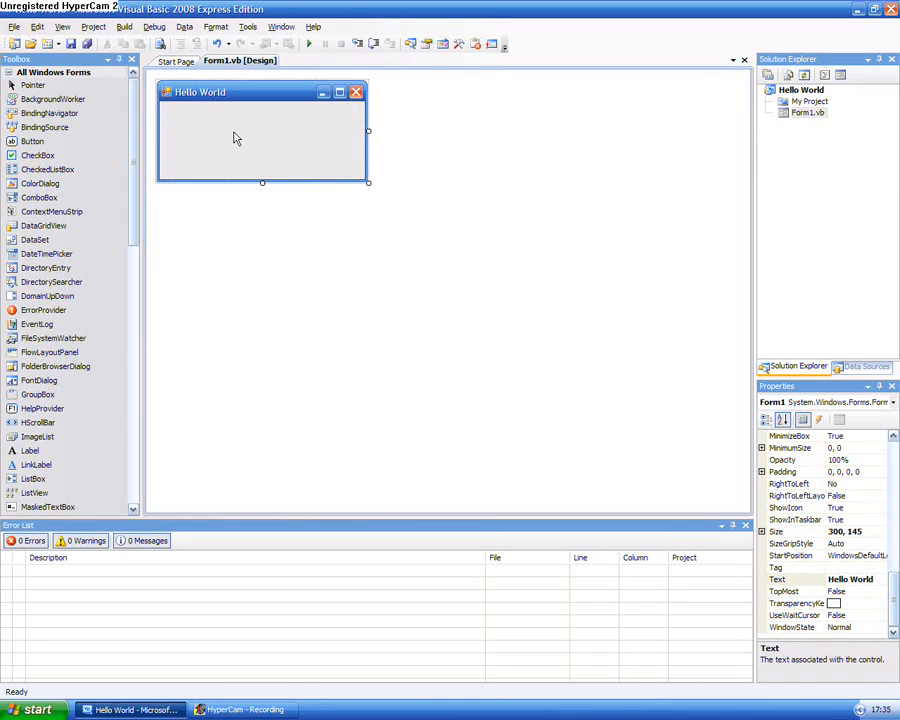
# - Place Button1 near the middle of the form and caption it Click Me!
pyautogui.click(32, 140)
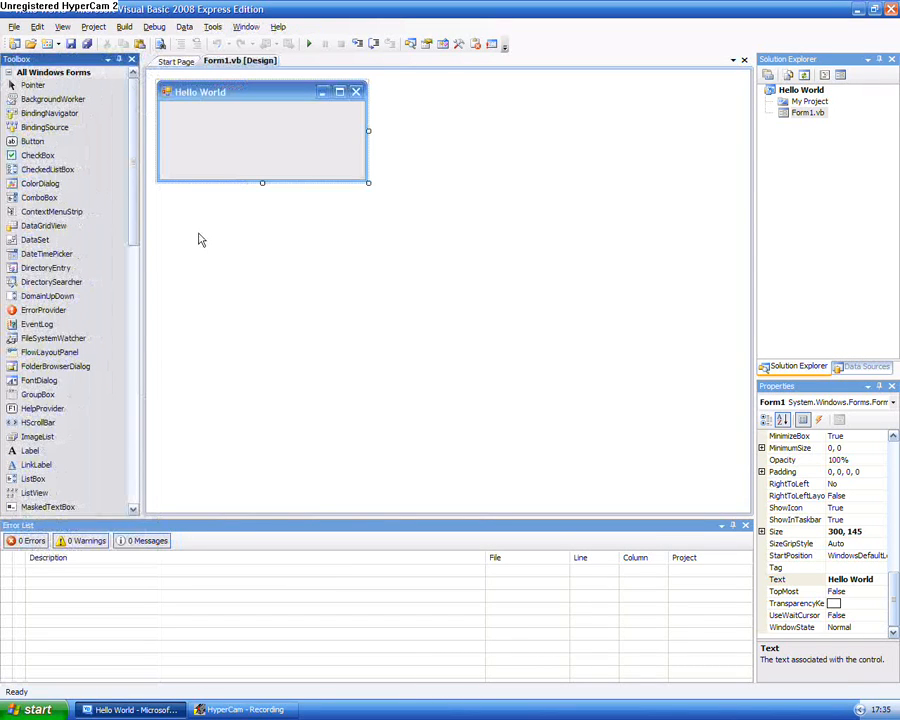
pyautogui.moveTo(128, 76)
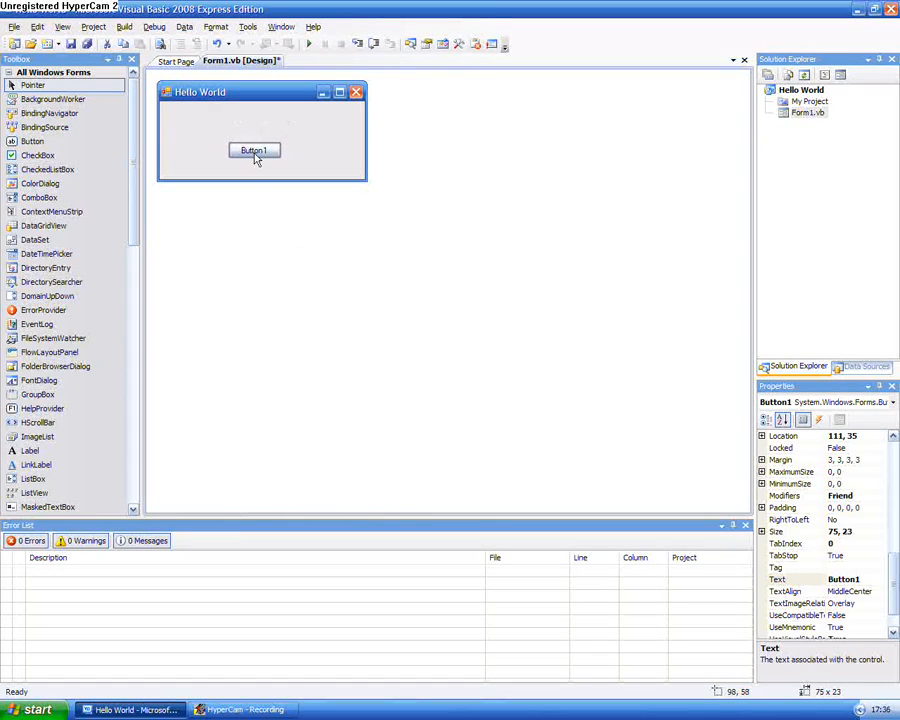
pyautogui.moveTo(254, 150); pyautogui.dragTo(248, 142)
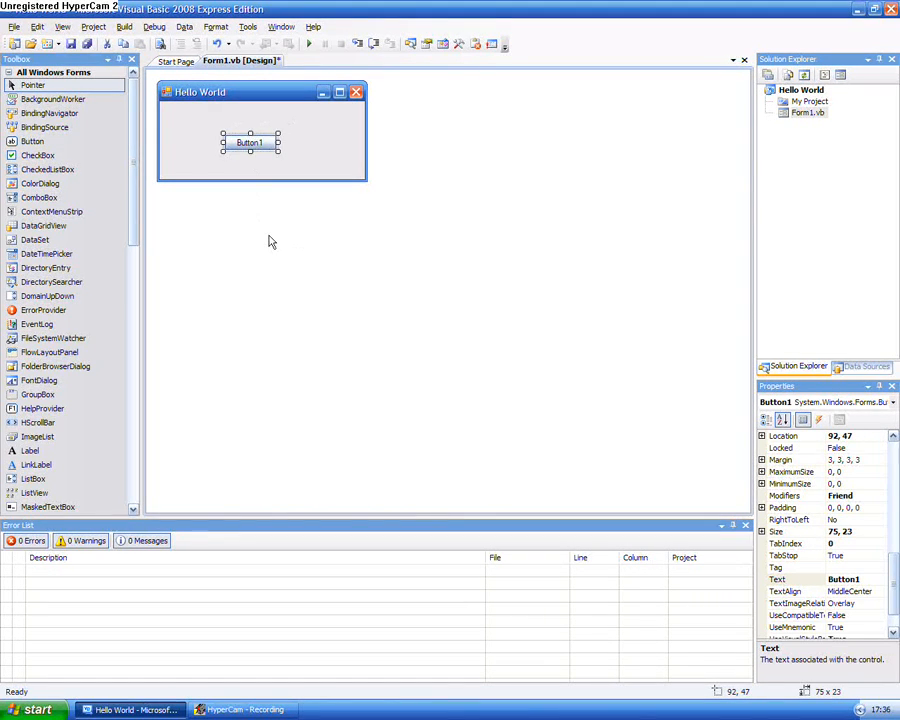
pyautogui.moveTo(278, 152); pyautogui.dragTo(316, 168)
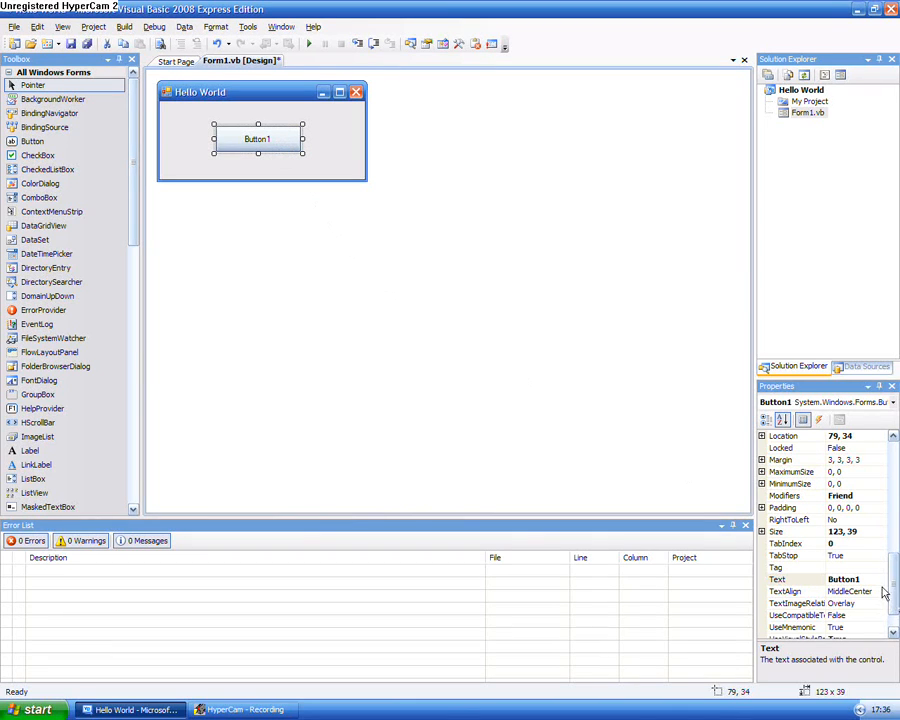
pyautogui.click(850, 580)
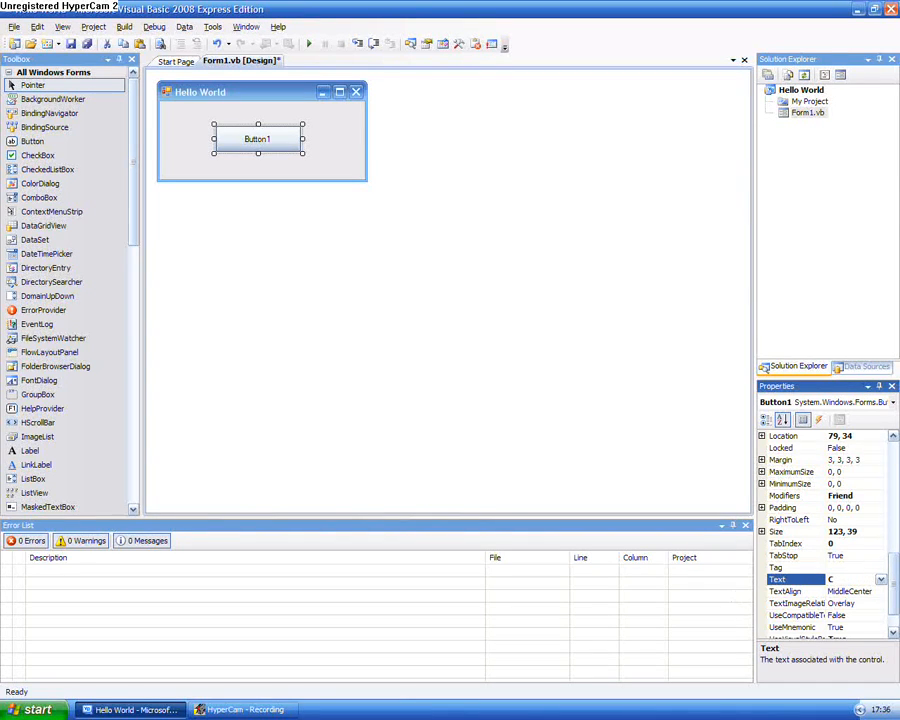
pyautogui.write('Click Me')
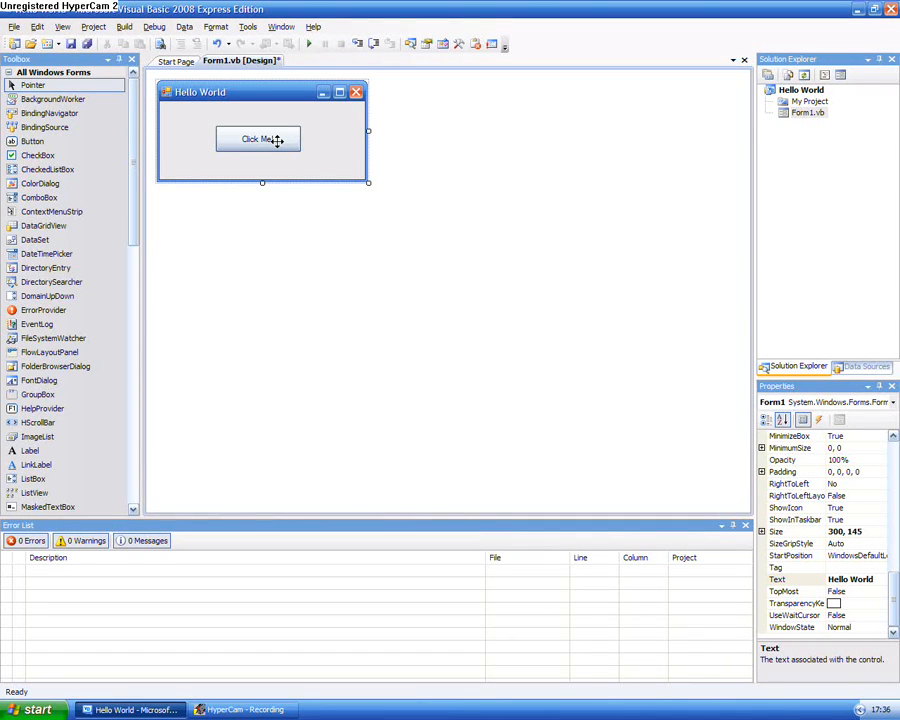
pyautogui.moveTo(152, 28)
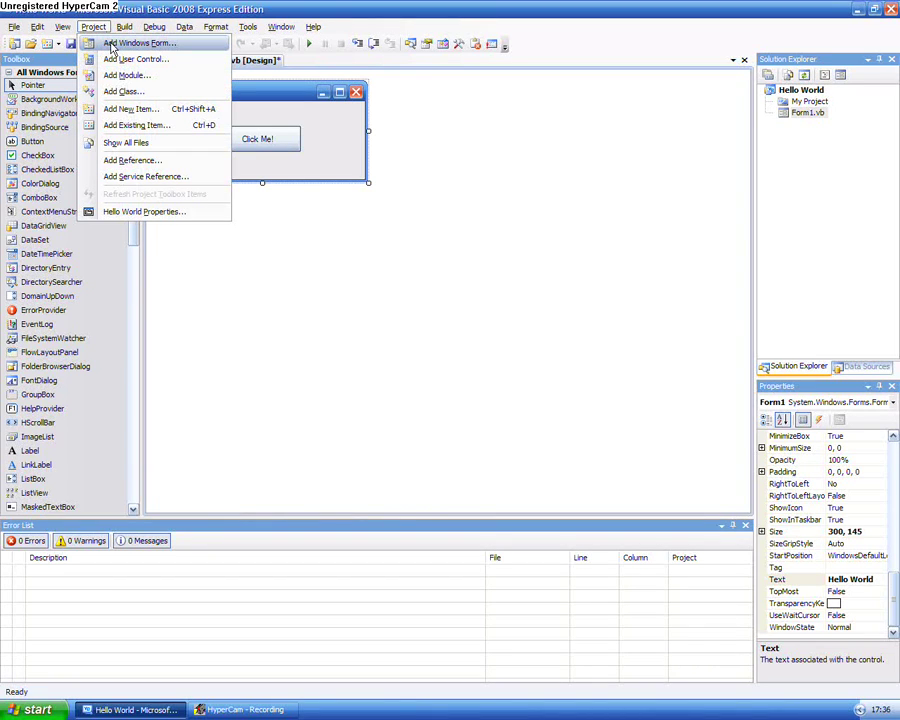
# - Add a new Windows form named World Says Hello.vb to the project
pyautogui.click(144, 44)
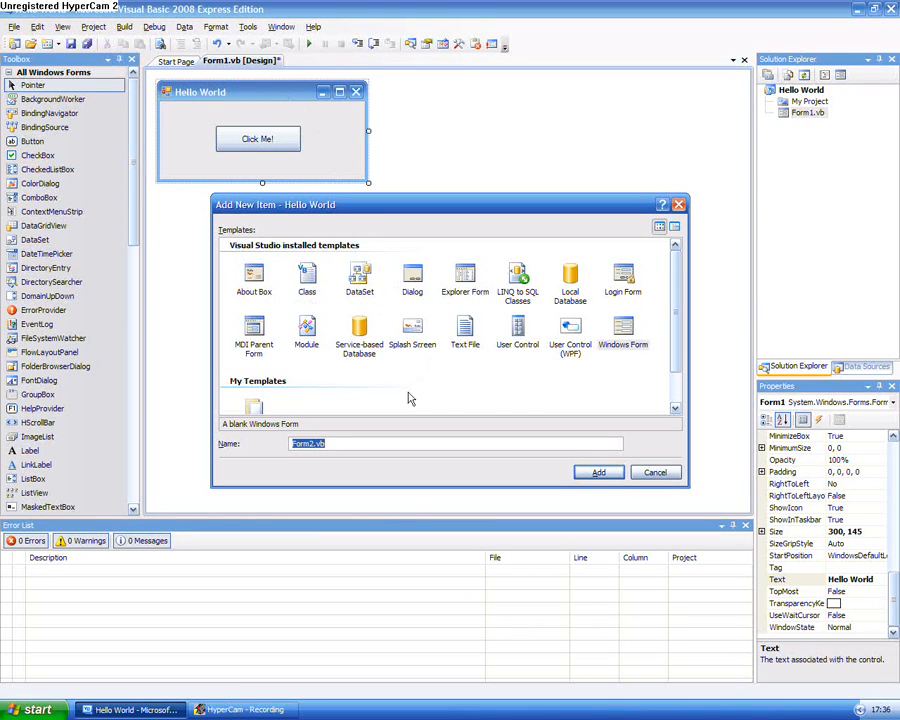
pyautogui.write('W')
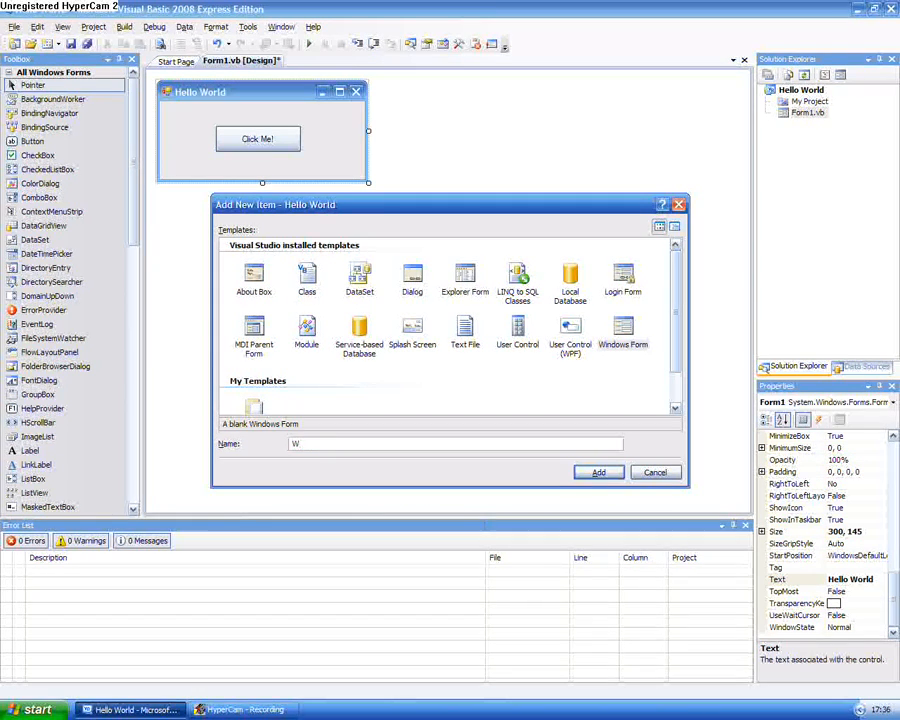
pyautogui.write('orld Sa')
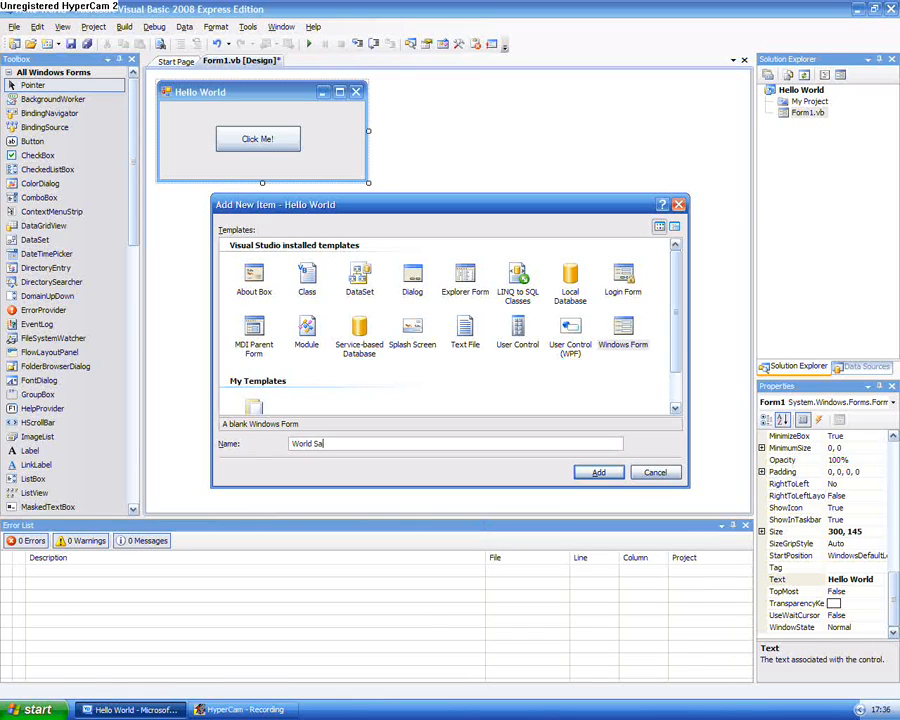
pyautogui.write('World Says Hello')
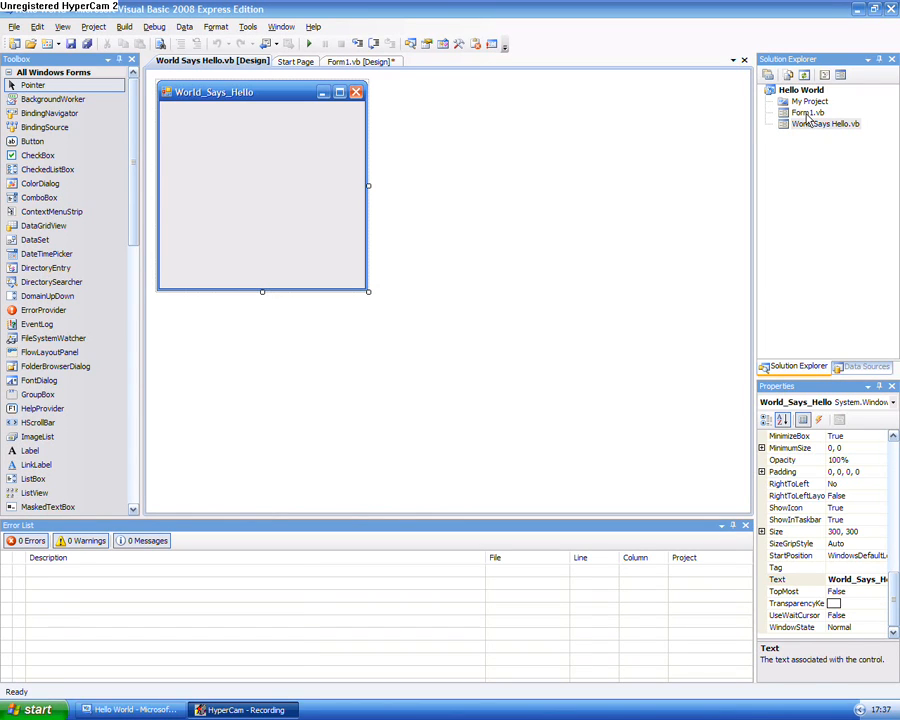
# - Title the new form Info and shrink it into a short, wide window
pyautogui.click(808, 116)
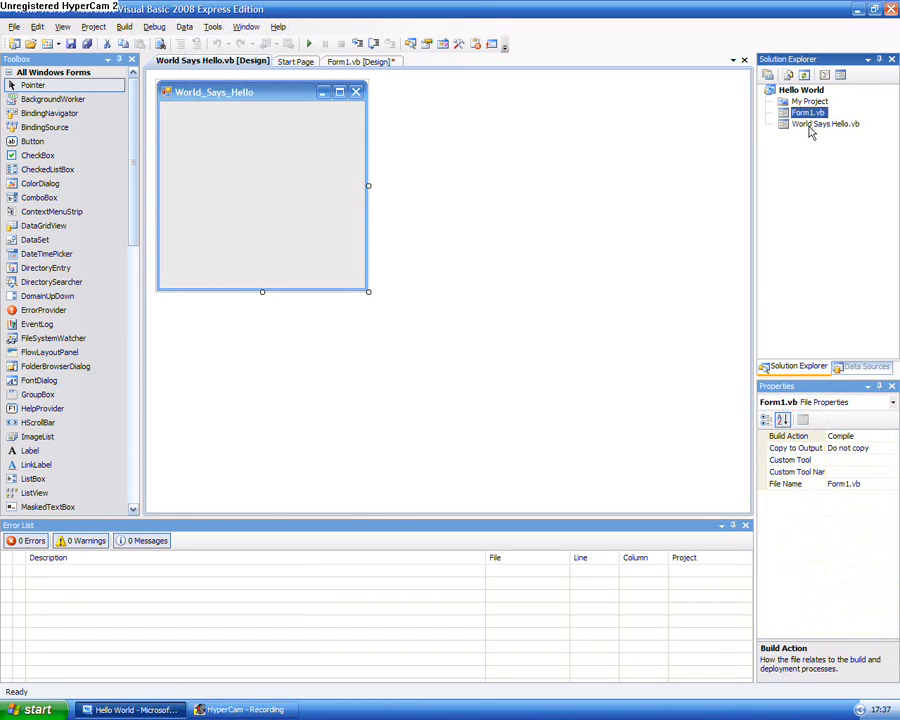
pyautogui.click(820, 128)
pyautogui.write('Info')
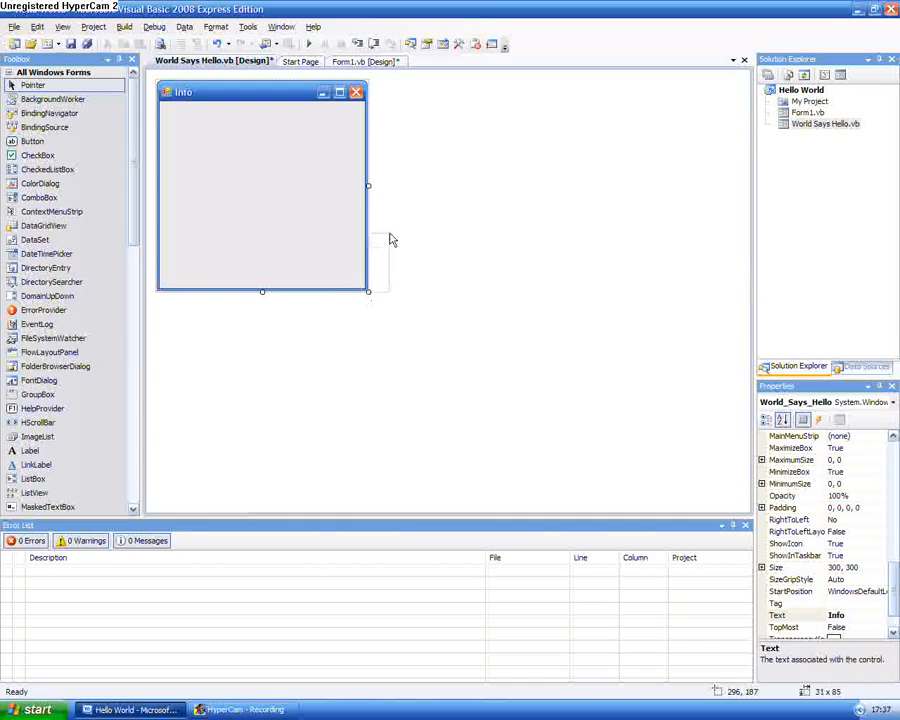
pyautogui.moveTo(368, 292); pyautogui.dragTo(376, 276)
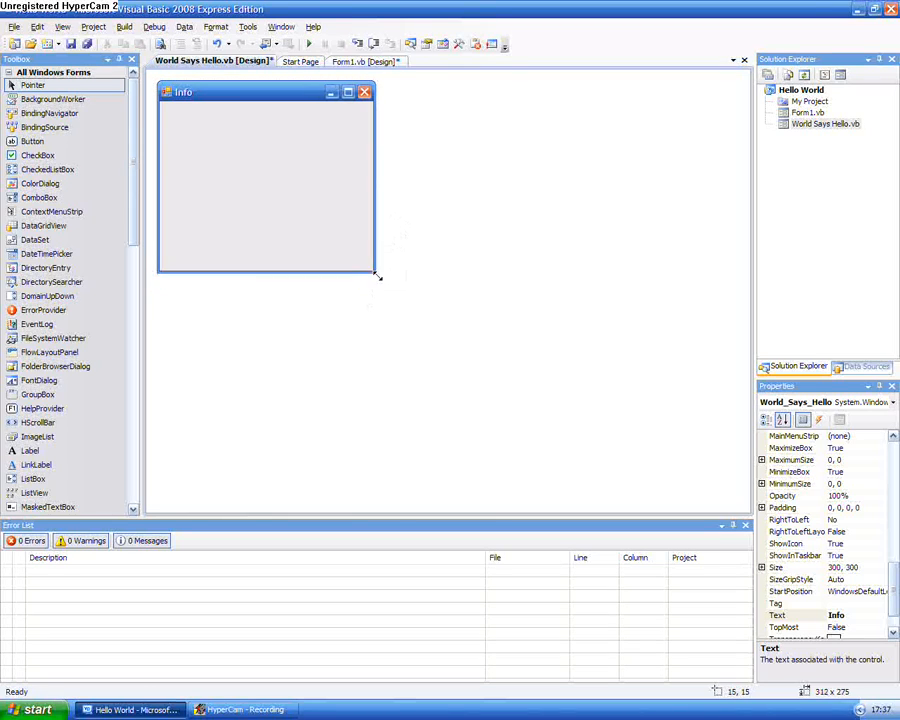
pyautogui.moveTo(378, 276); pyautogui.dragTo(364, 178)
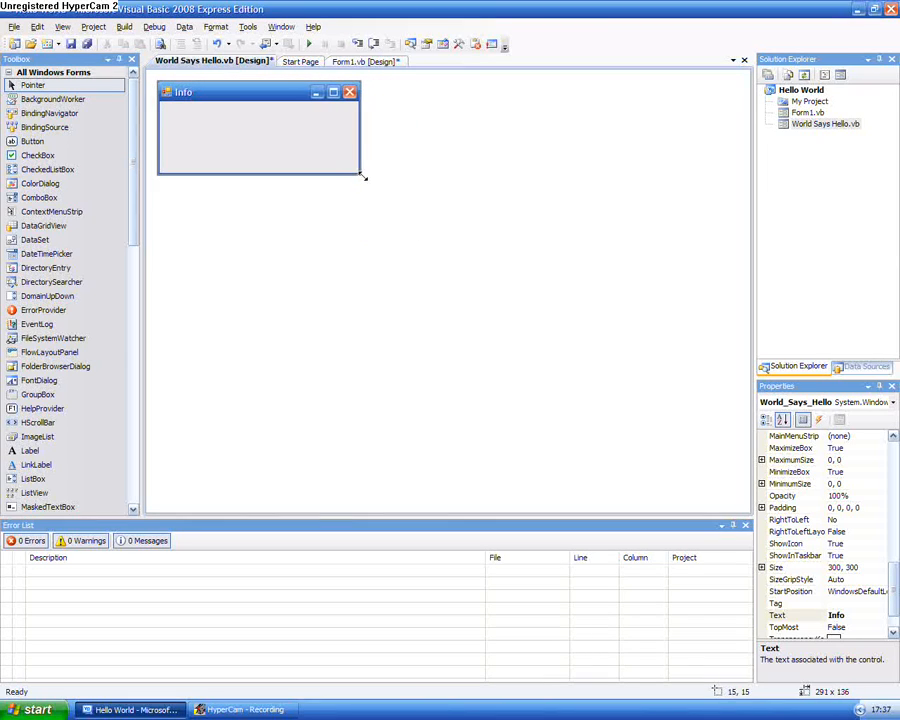
pyautogui.moveTo(364, 178); pyautogui.dragTo(364, 172)
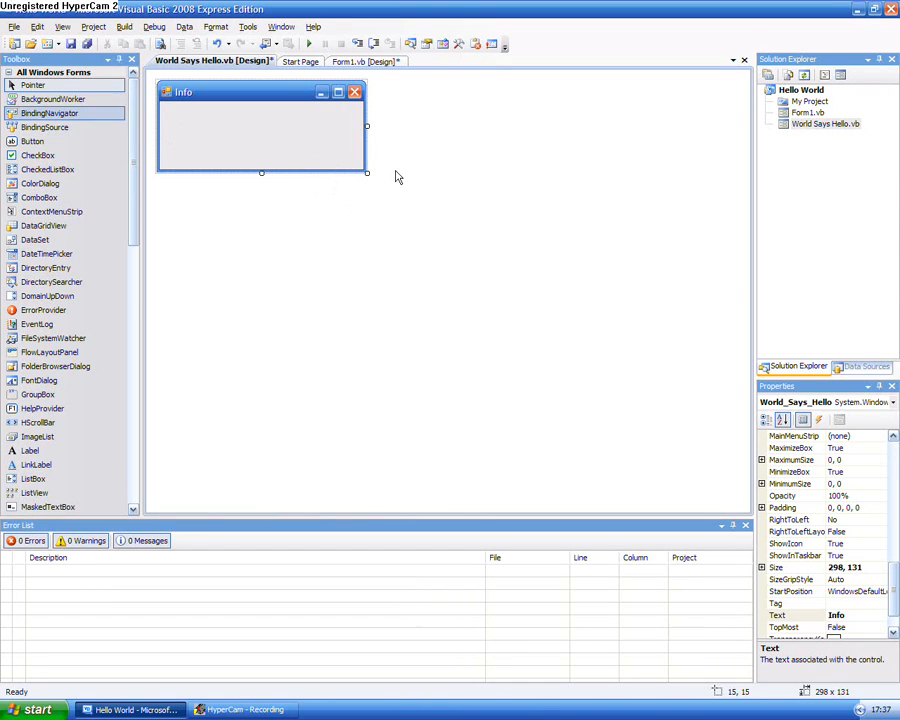
# - Add two buttons side by side on the Info form, captioned Ok and Cancel
pyautogui.click(40, 144)
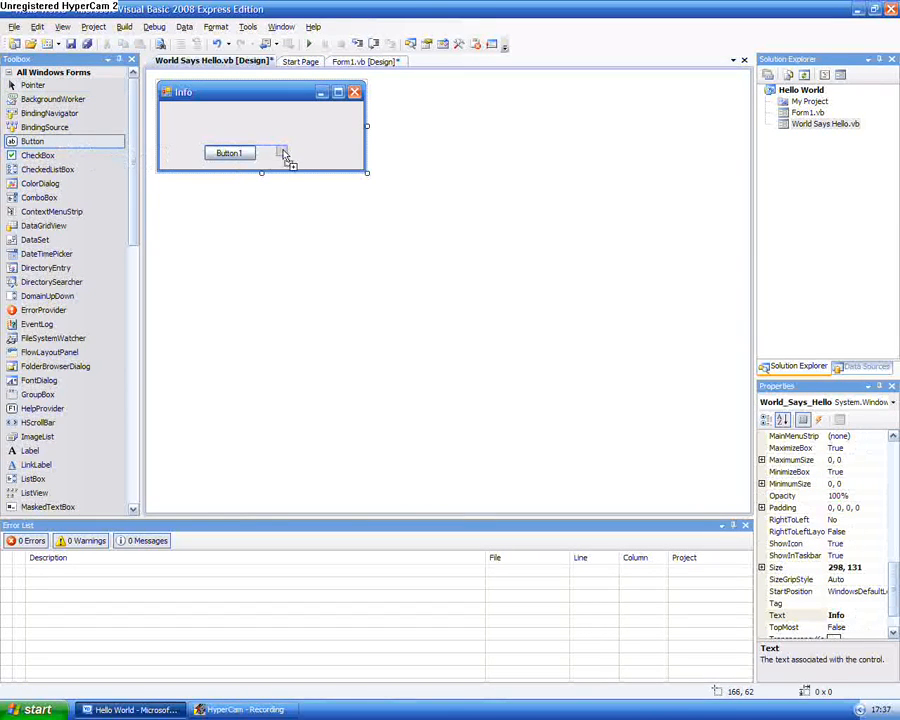
pyautogui.click(288, 152)
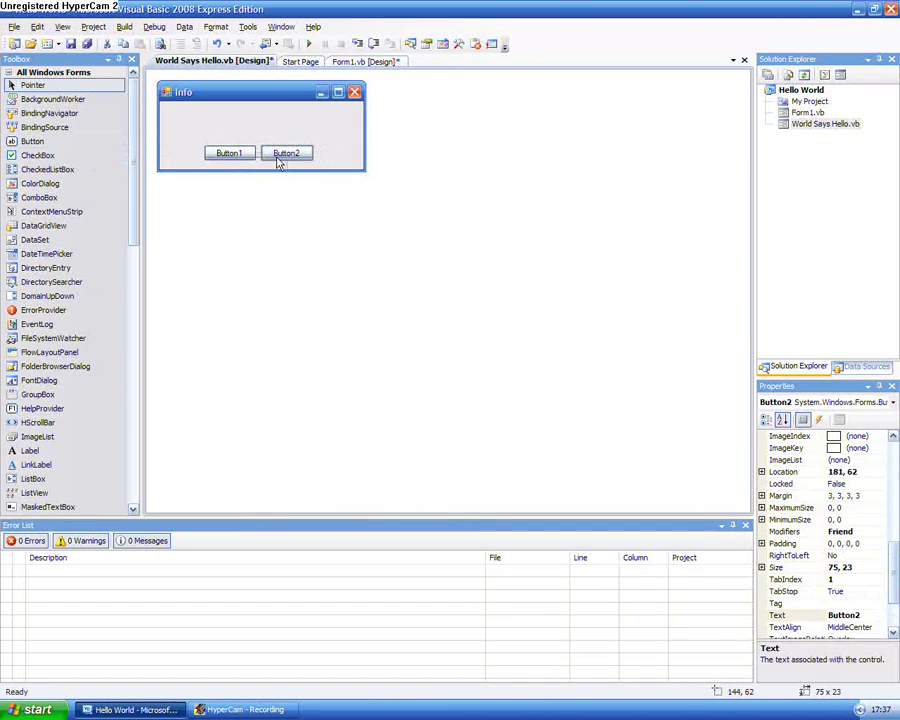
pyautogui.click(228, 152)
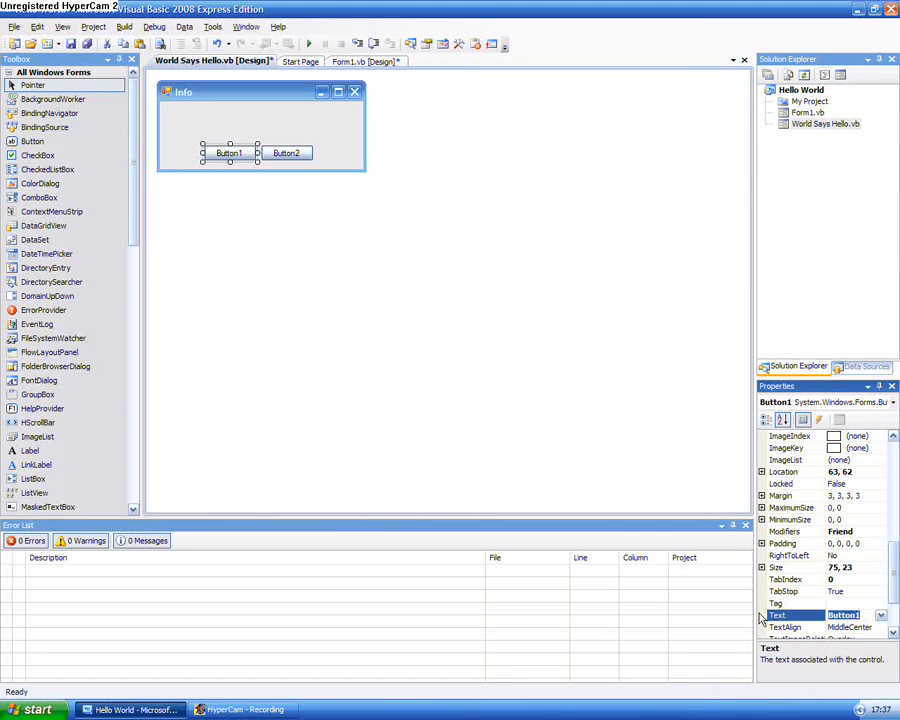
pyautogui.write('Ok')
pyautogui.click(286, 152)
pyautogui.write('Cancel')
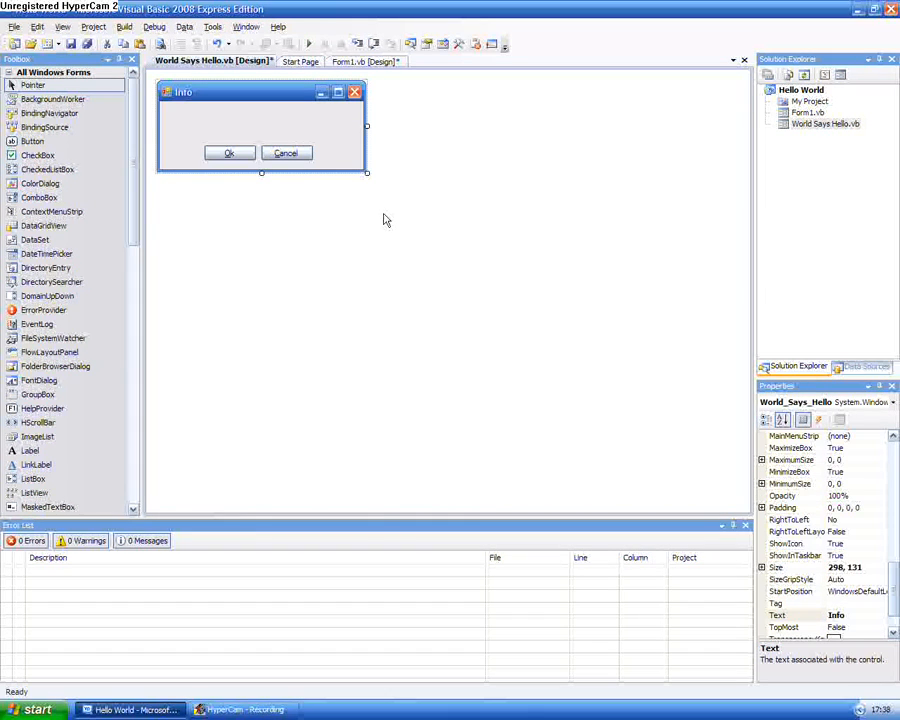
pyautogui.moveTo(350, 190)
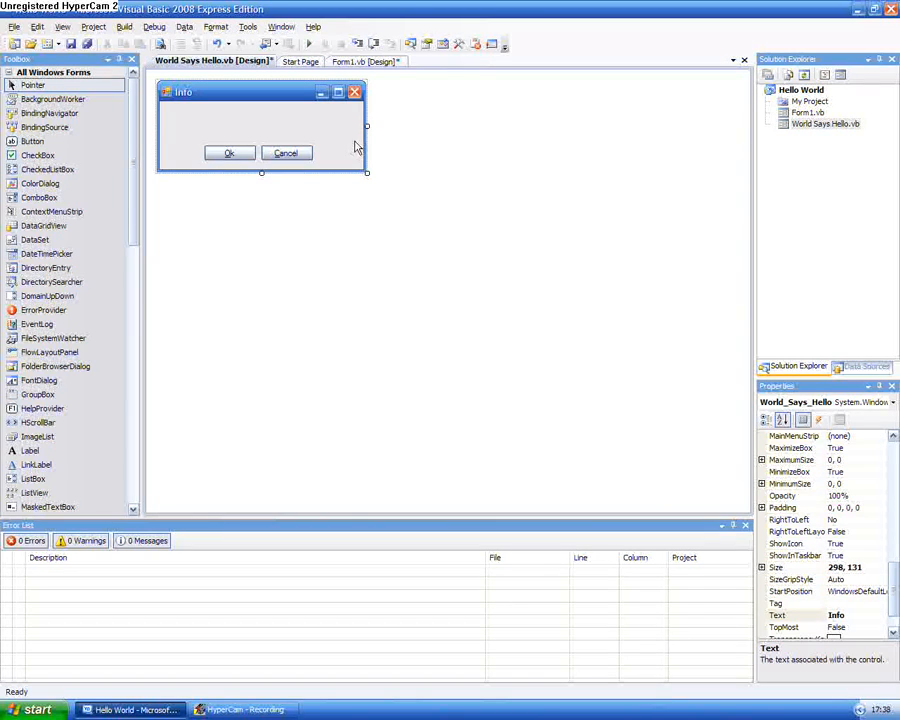
pyautogui.moveTo(132, 204)
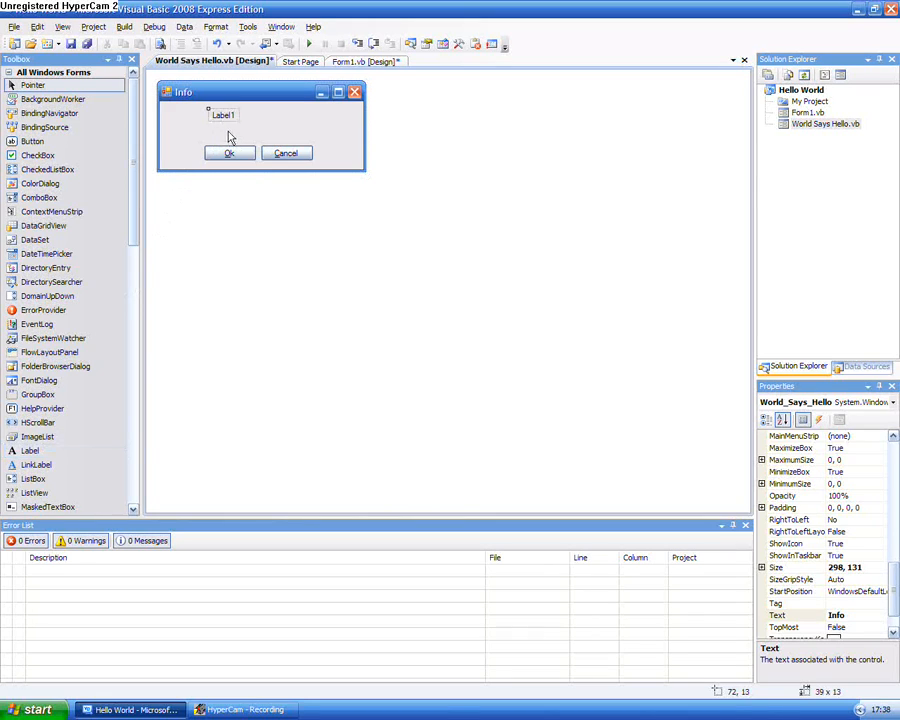
# - Add a label above the buttons reading World Says Hello!
pyautogui.click(222, 120)
pyautogui.write('World Says')
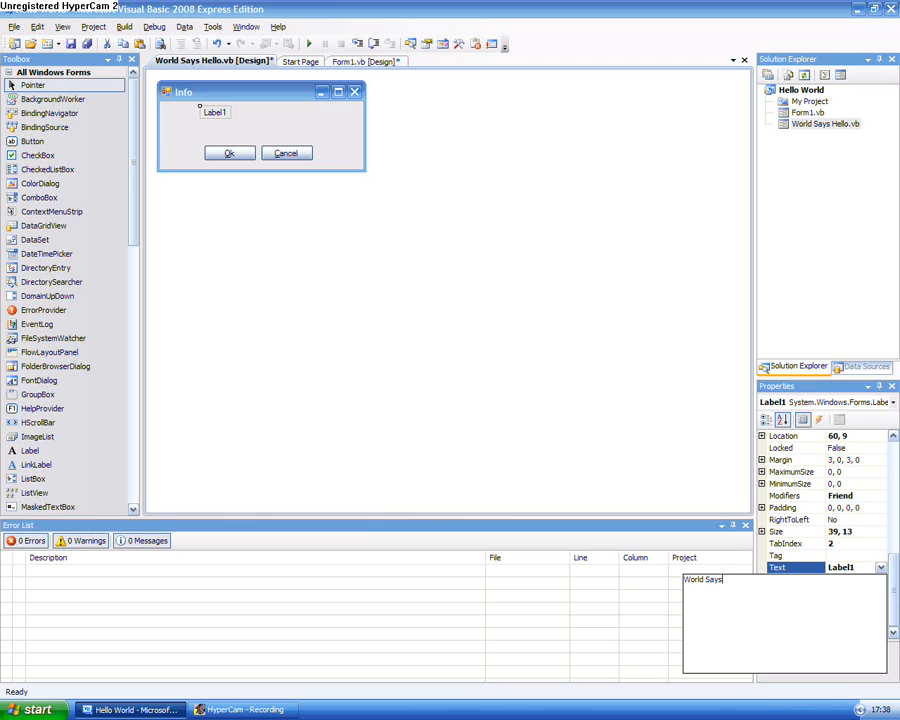
pyautogui.write('Hello!')
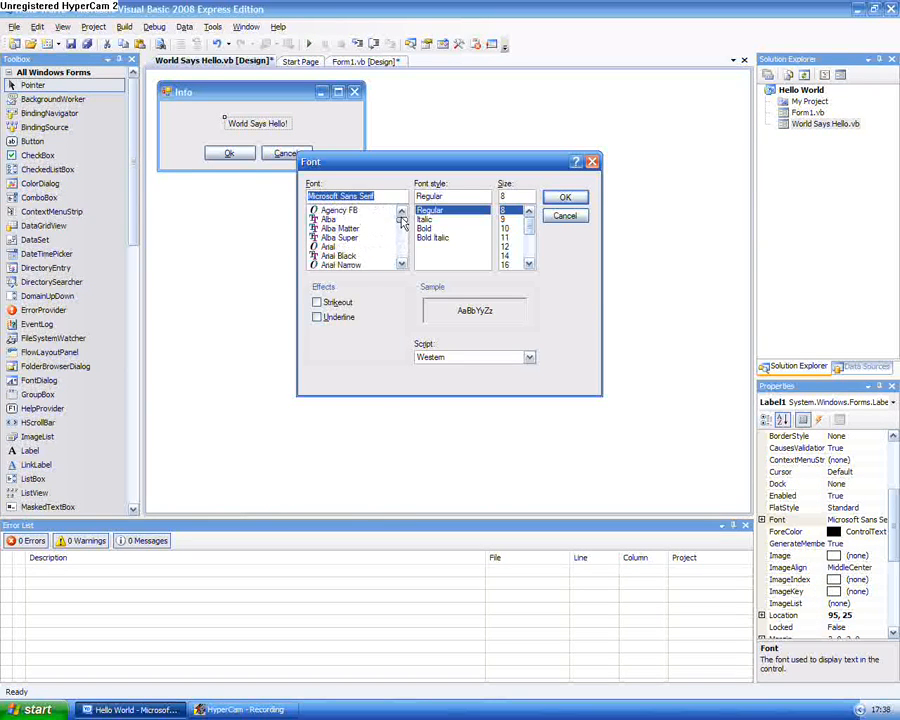
# - Make the World Says Hello! label large, bold and underlined via the Font dialog
pyautogui.click(330, 246)
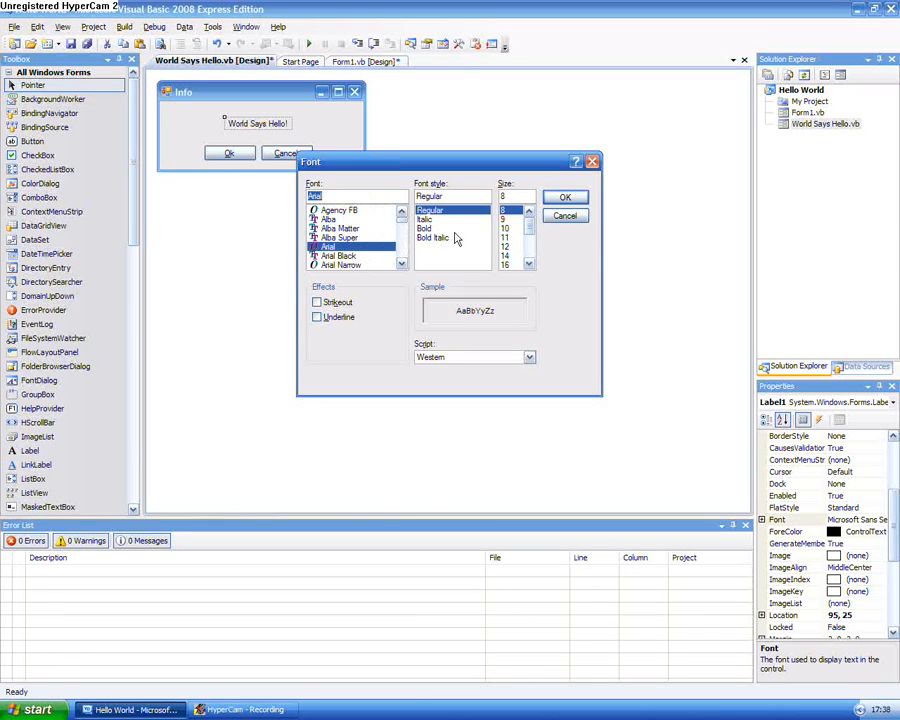
pyautogui.click(564, 196)
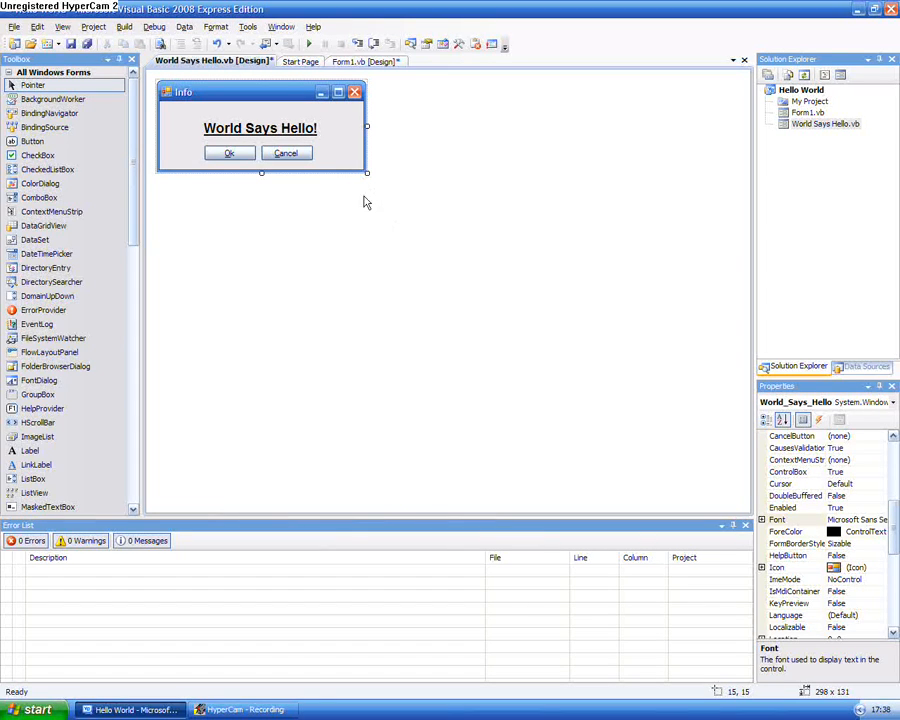
pyautogui.click(260, 128)
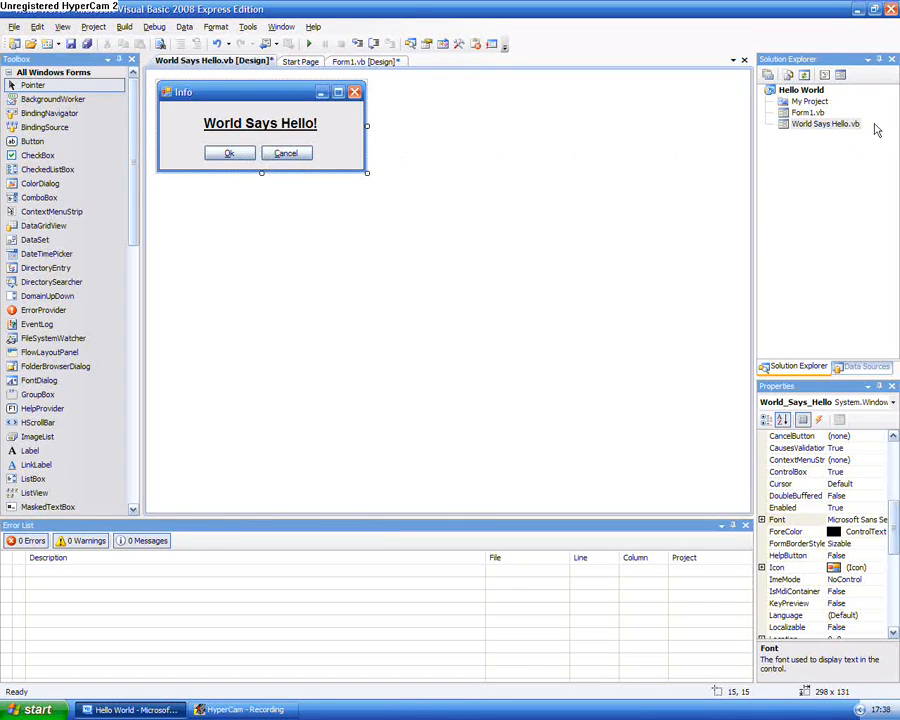
pyautogui.click(824, 128)
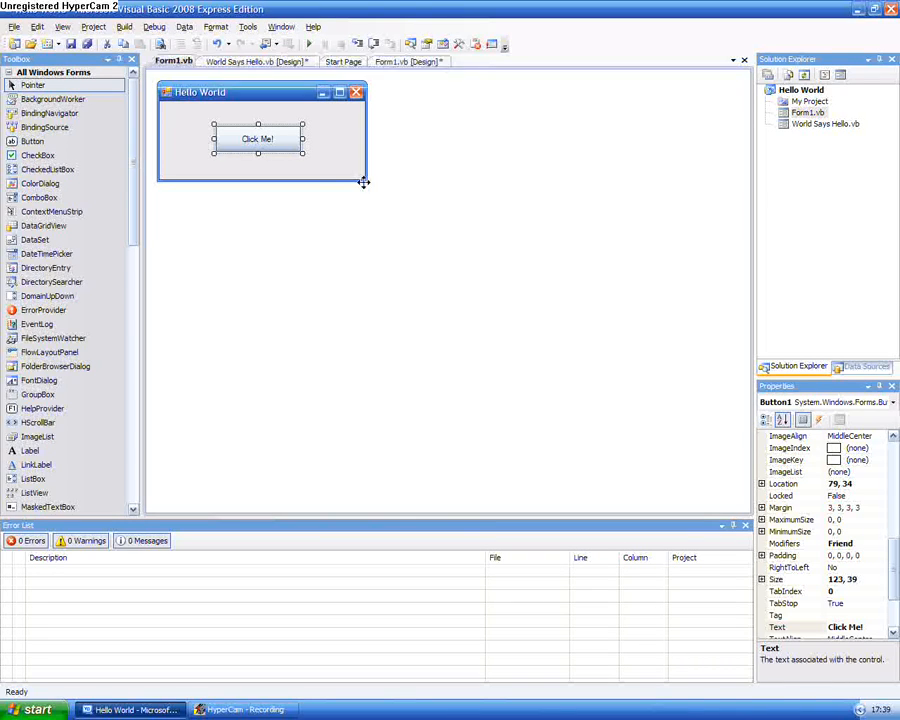
# - Code Button1_Click to set World_Says_Hello.Visible = True and start debugging the app
pyautogui.doubleClick(258, 138)
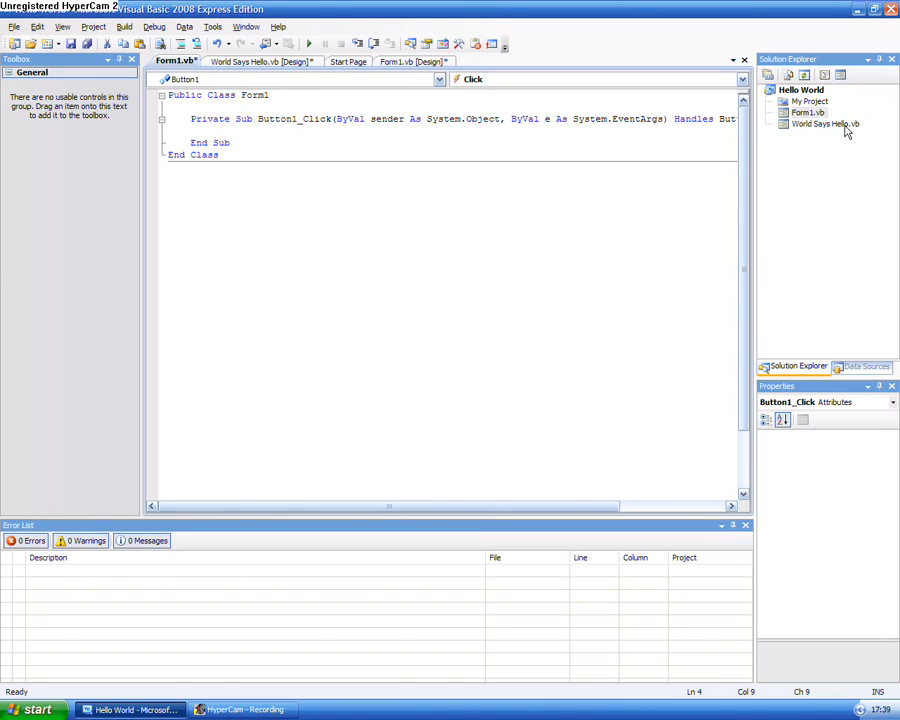
pyautogui.moveTo(818, 146)
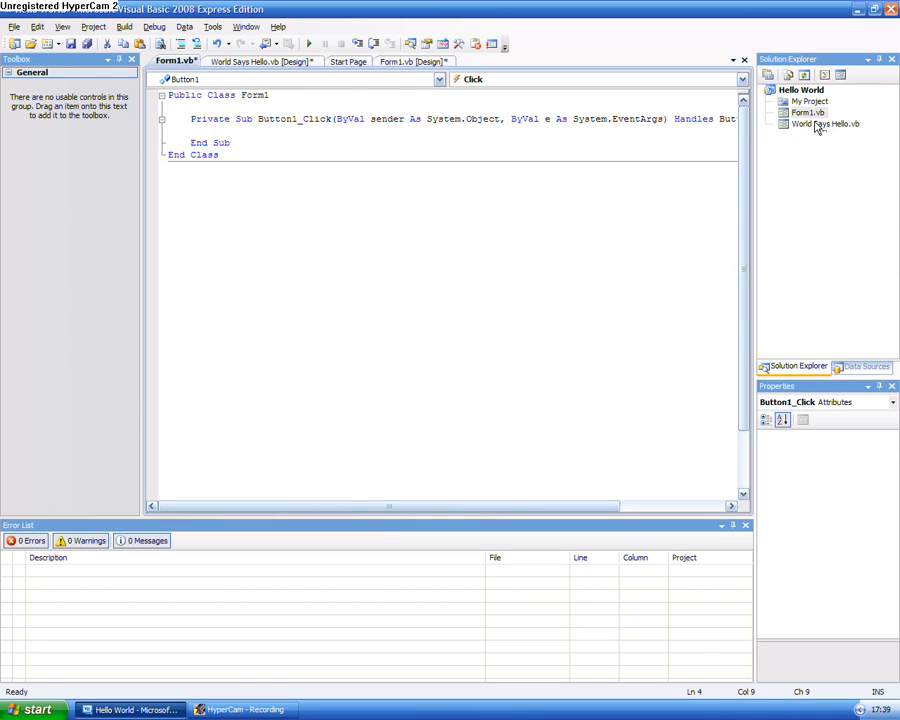
pyautogui.moveTo(760, 200)
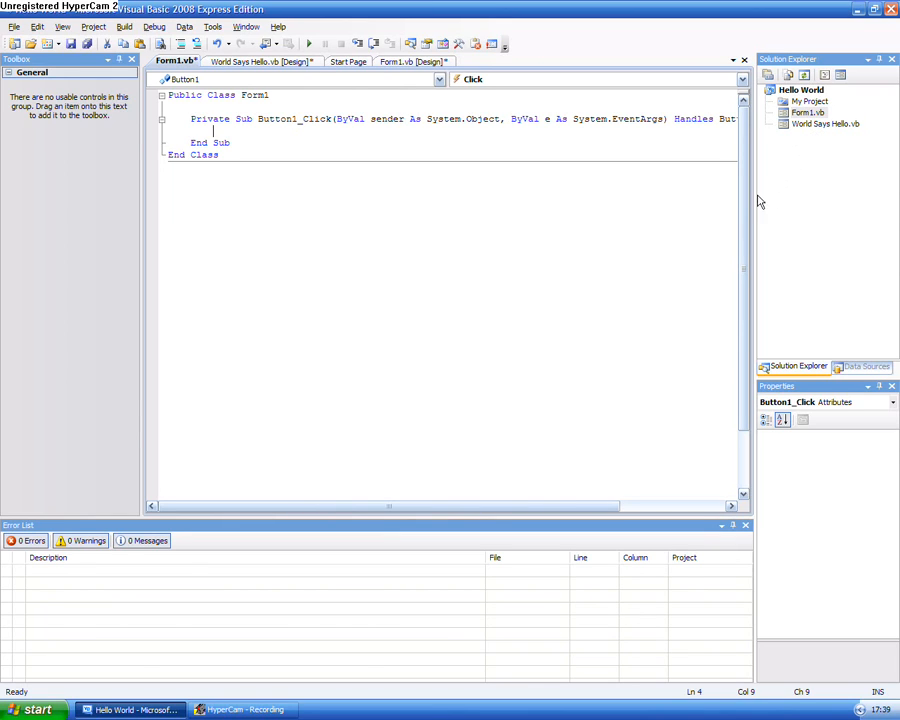
pyautogui.moveTo(344, 258)
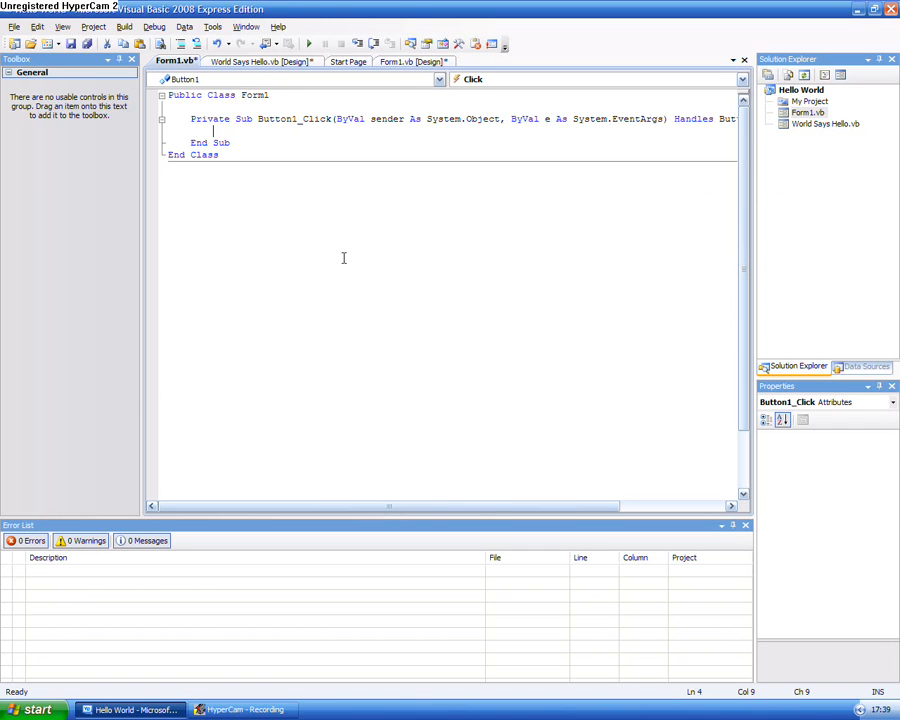
pyautogui.write('World')
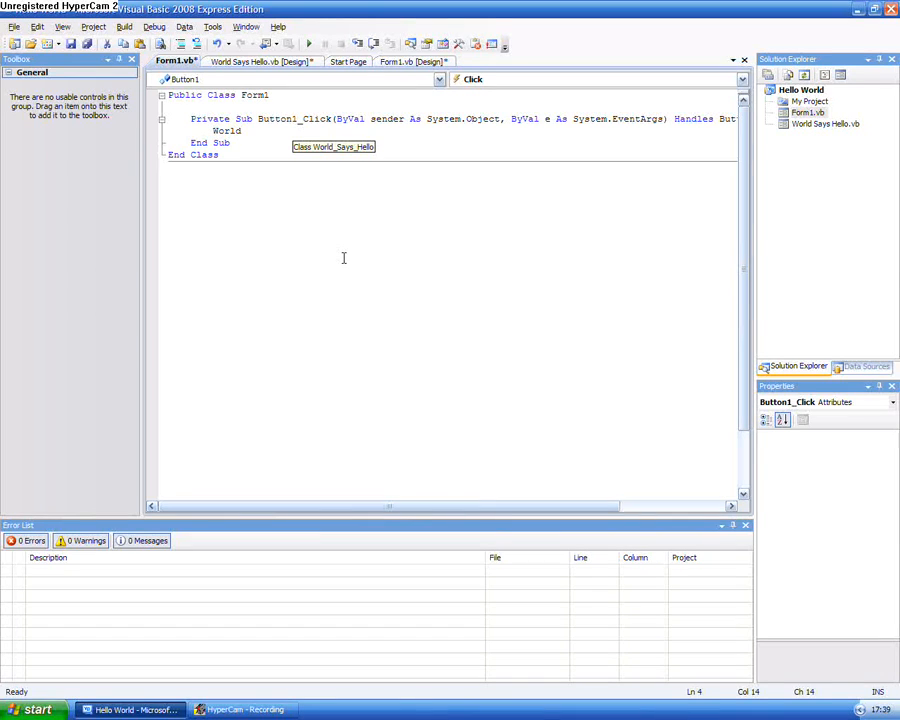
pyautogui.moveTo(244, 132)
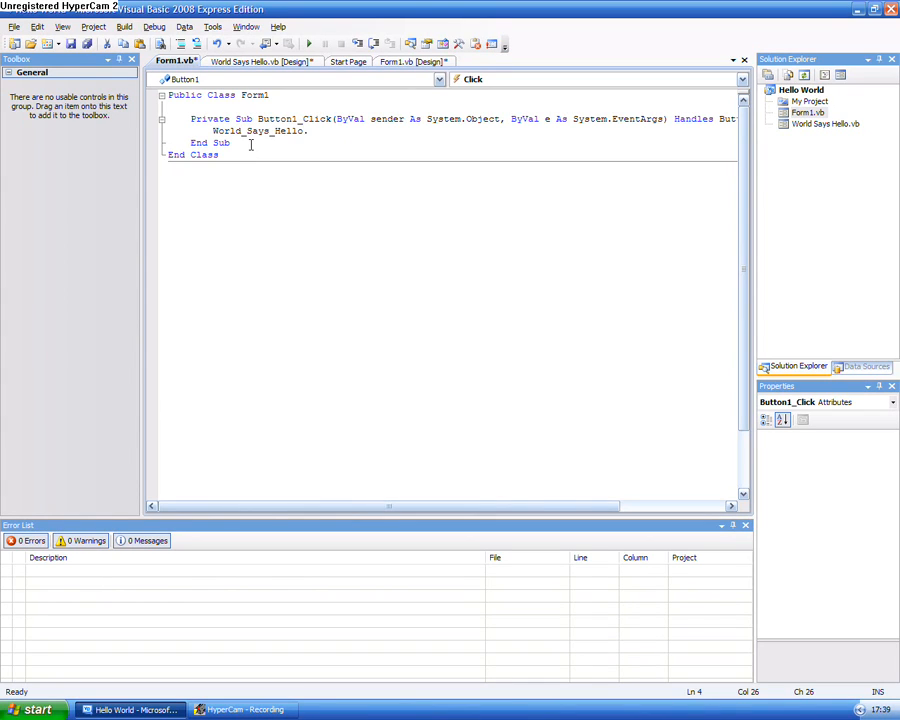
pyautogui.write('.Visible = T')
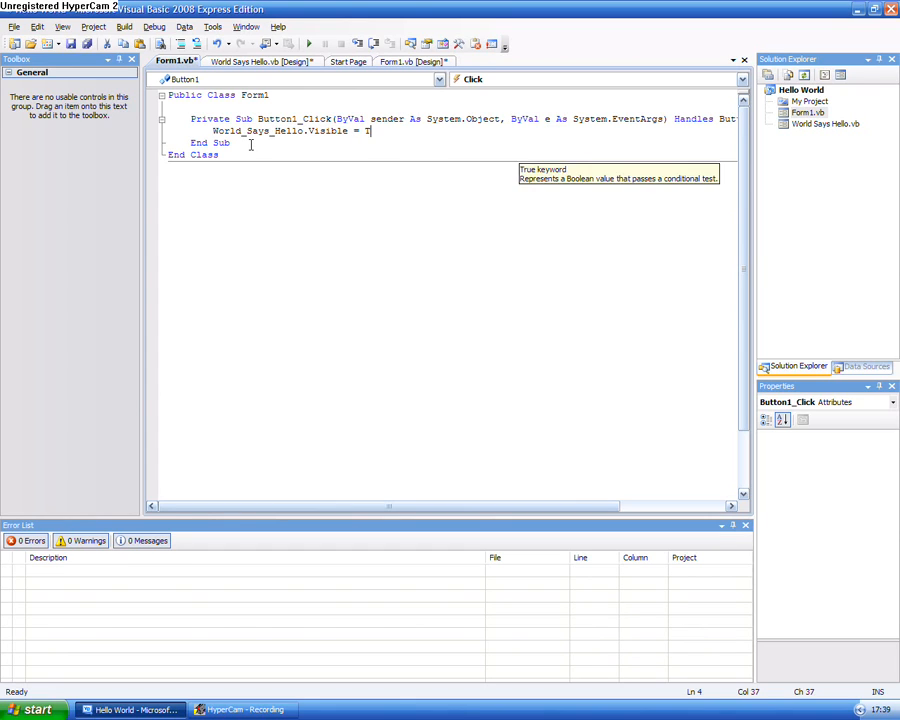
pyautogui.write('rue')
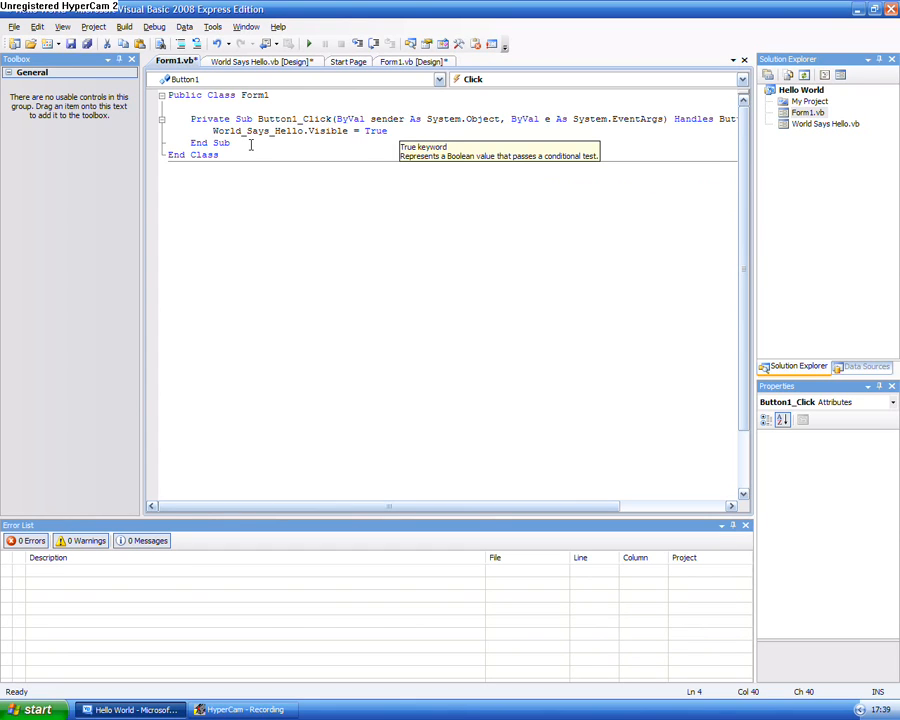
pyautogui.click(320, 180)
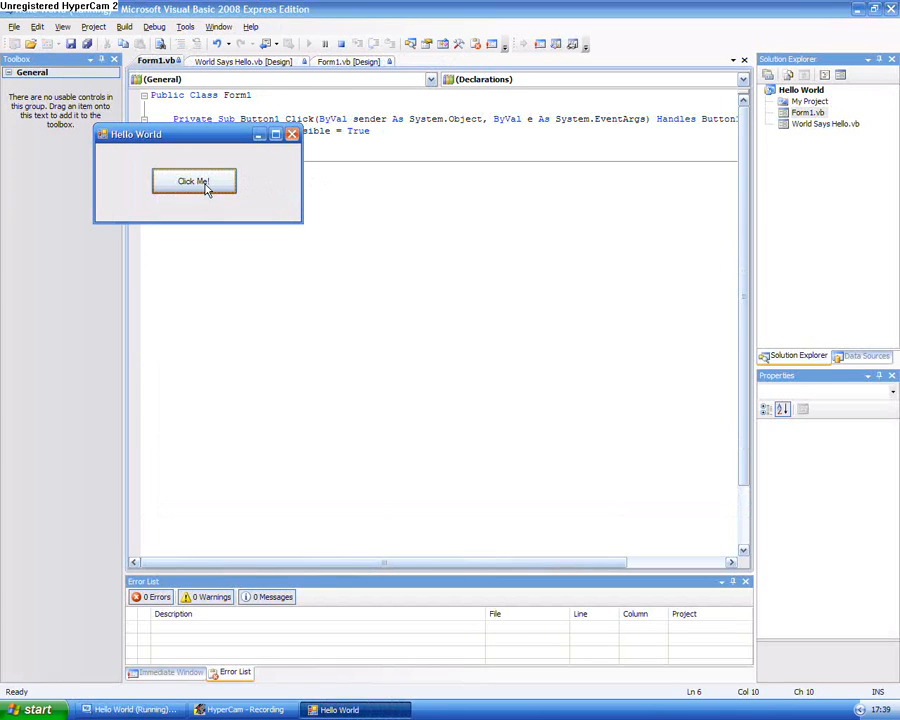
# - Show the Info form via Click Me in the running app, then close Hello World
pyautogui.click(192, 180)
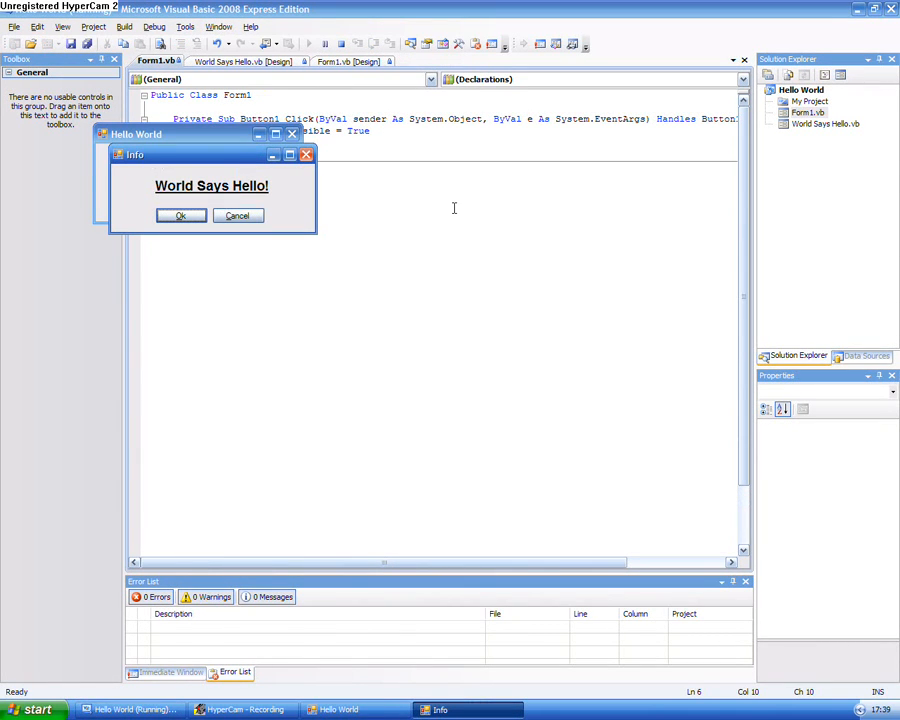
pyautogui.moveTo(236, 236)
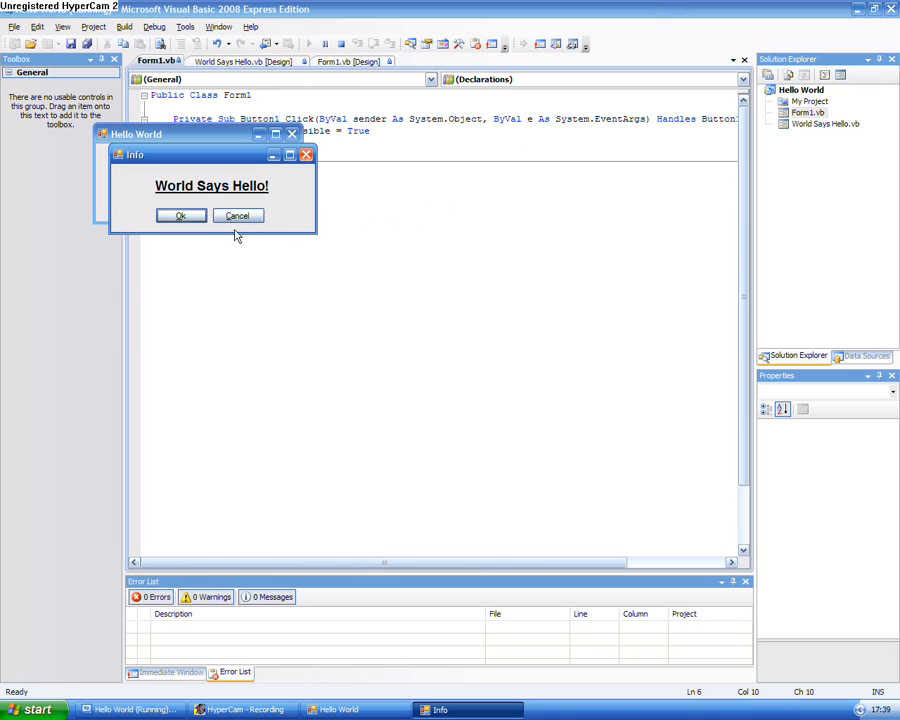
pyautogui.moveTo(272, 220)
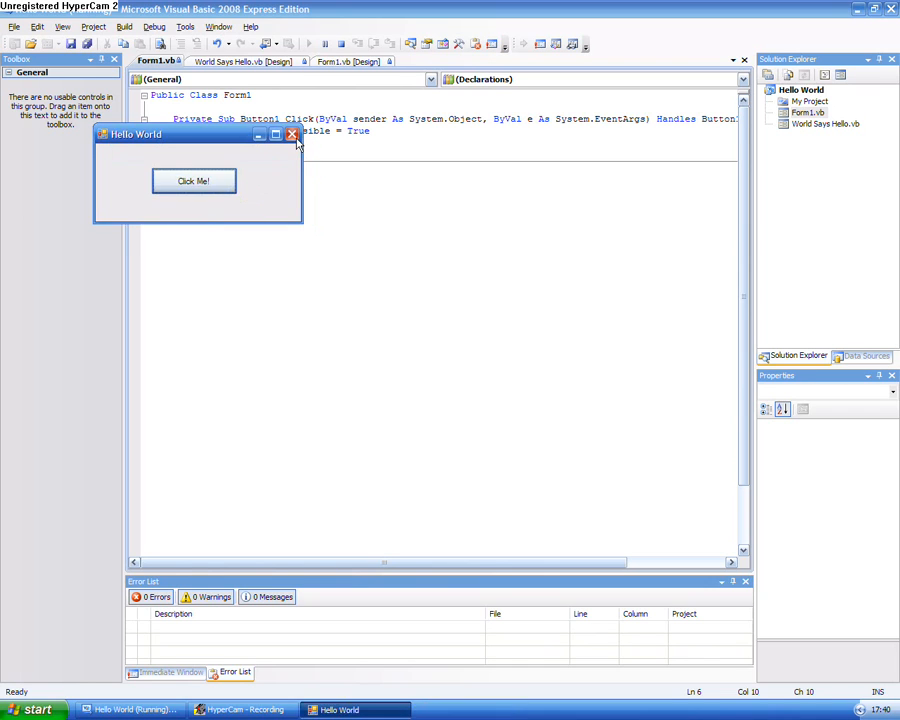
pyautogui.click(292, 140)
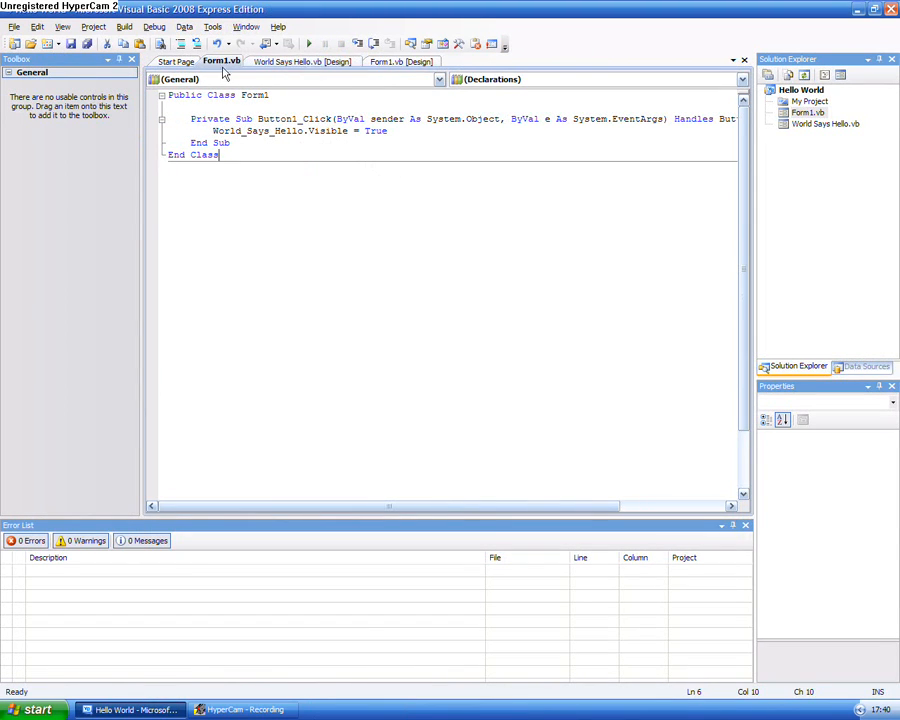
# - Make the Info form's OK click handler set Me.Visible = False
pyautogui.click(300, 64)
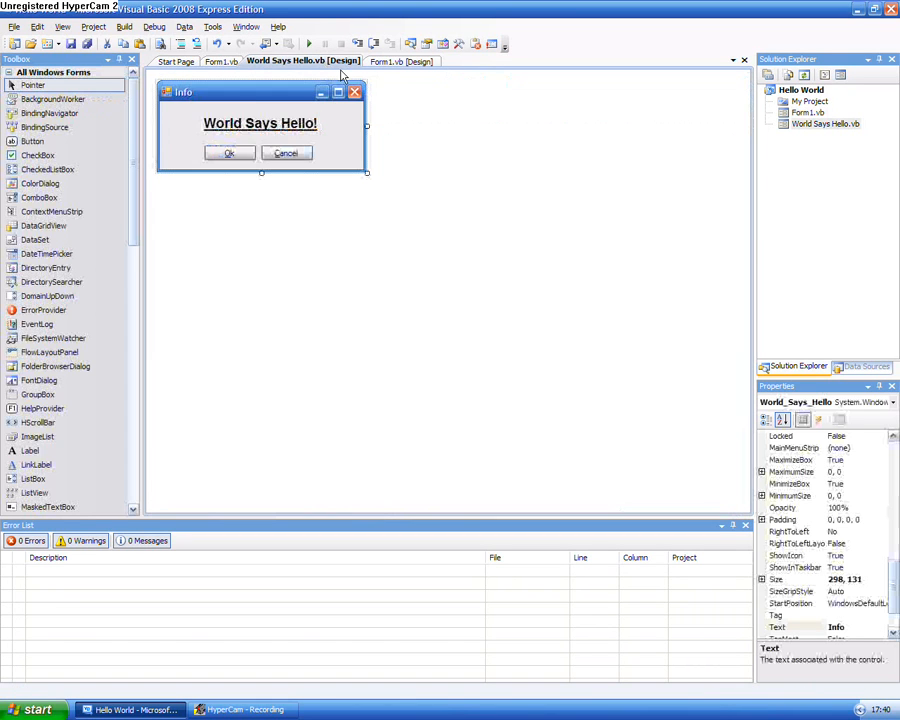
pyautogui.click(228, 152)
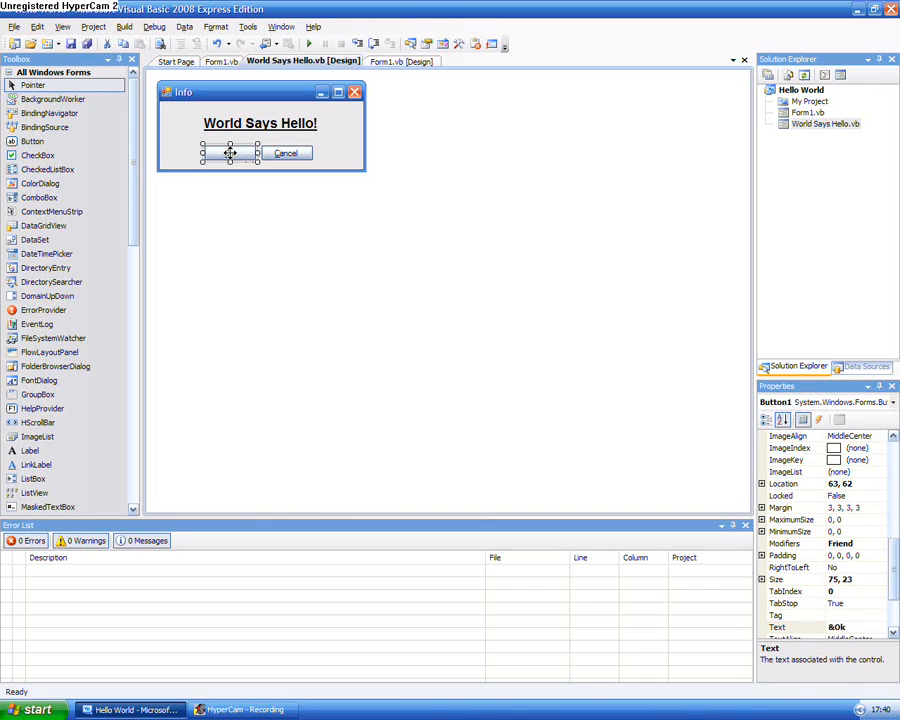
pyautogui.doubleClick(232, 152)
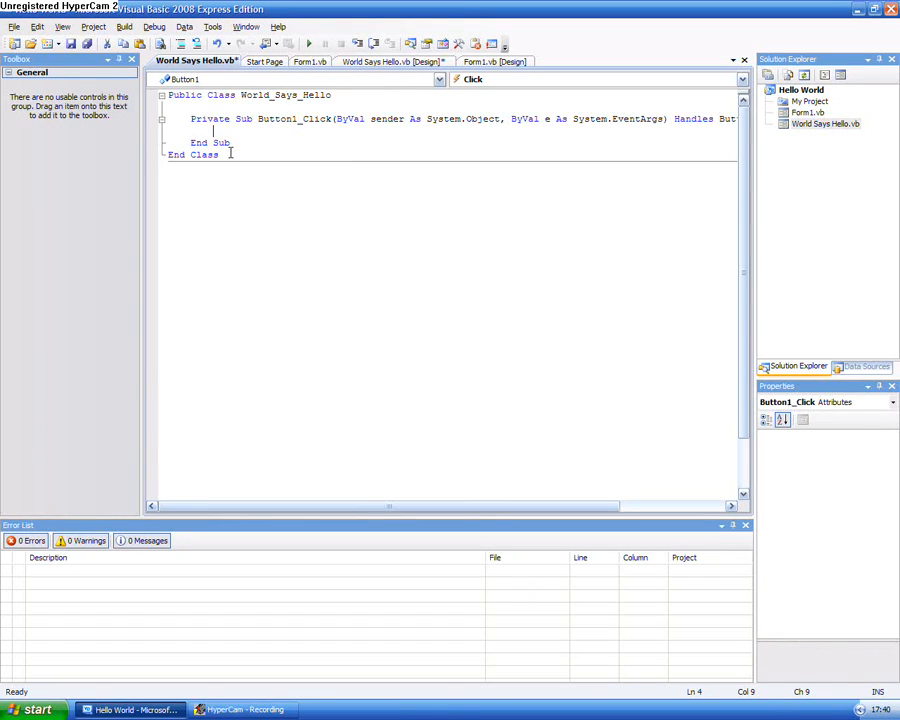
pyautogui.write('Me')
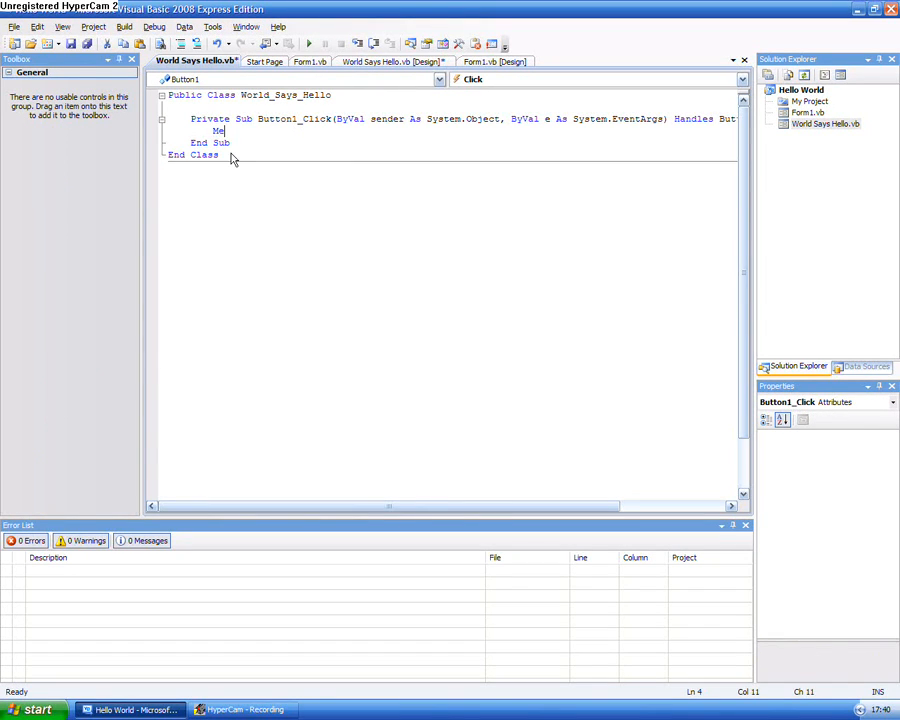
pyautogui.write('.Vi')
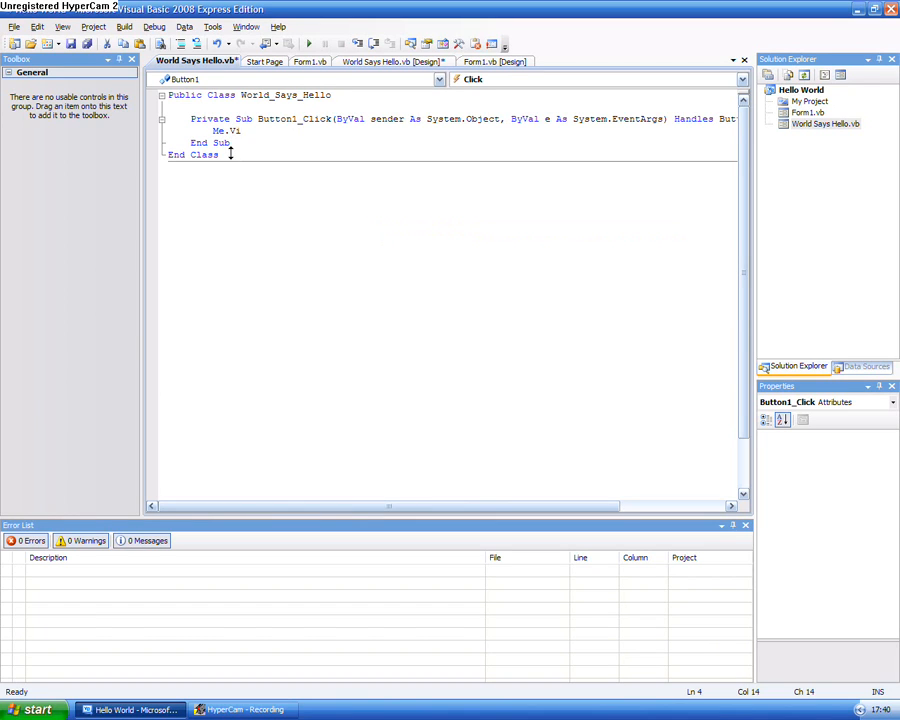
pyautogui.write('sible =')
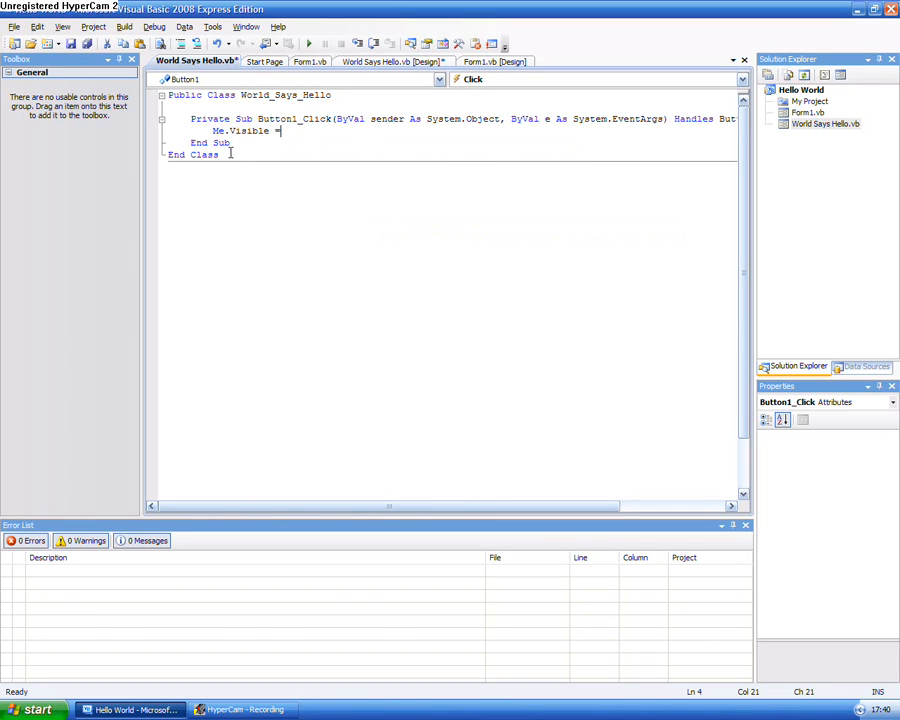
pyautogui.write('False')
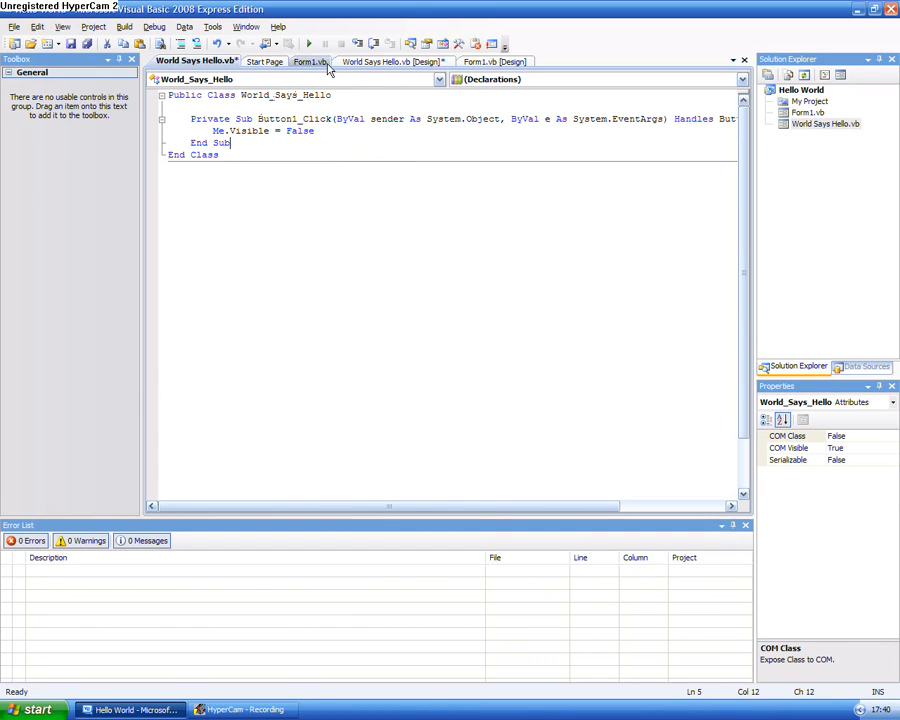
# - Make the Info form's Cancel click handler set Me.Visible = False
pyautogui.click(382, 62)
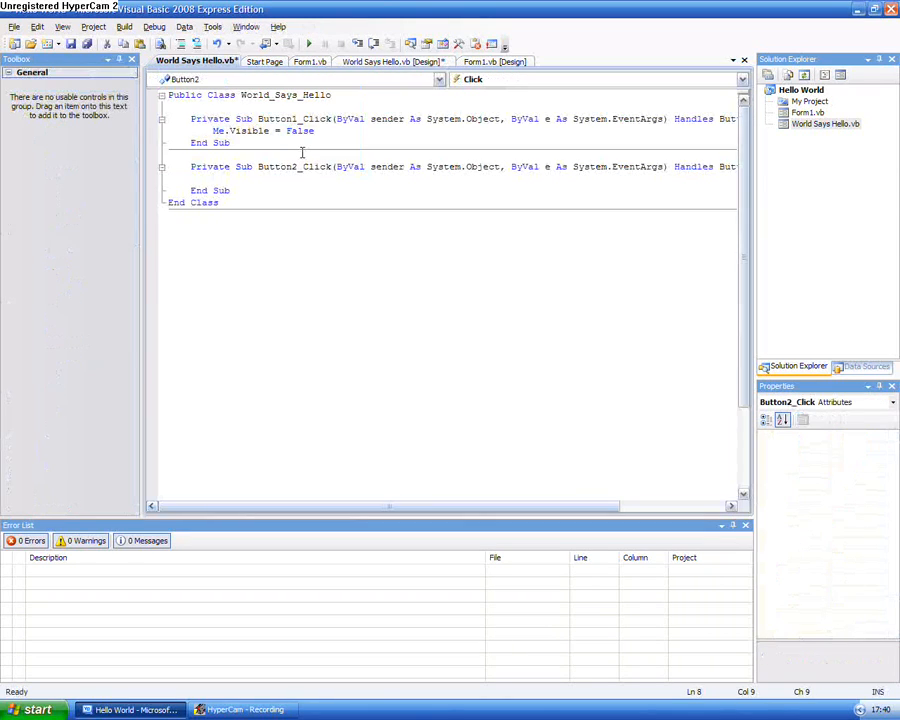
pyautogui.write('Me.')
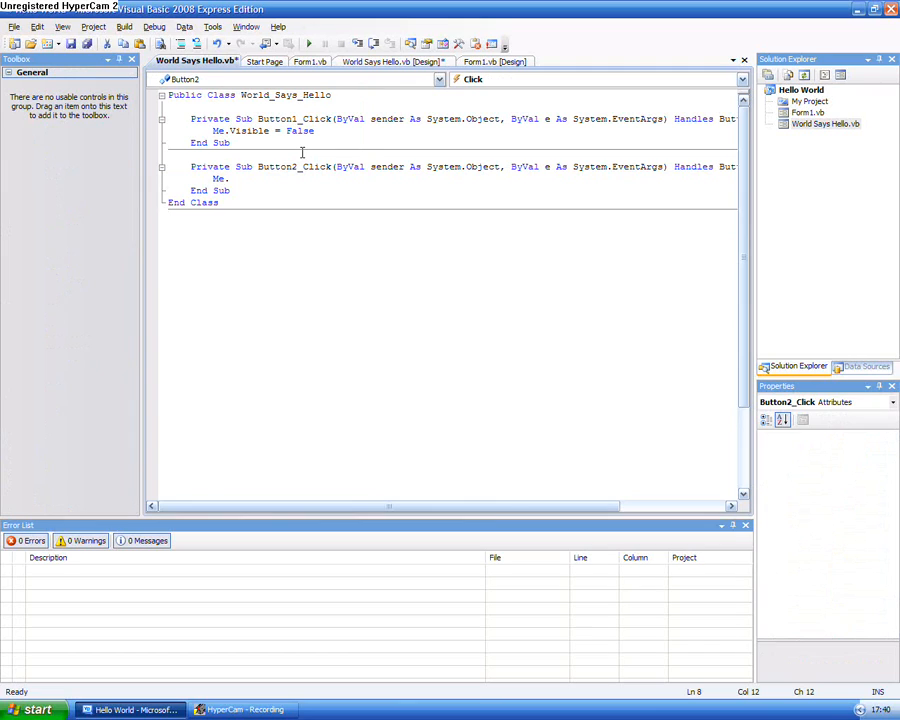
pyautogui.write('Visible =')
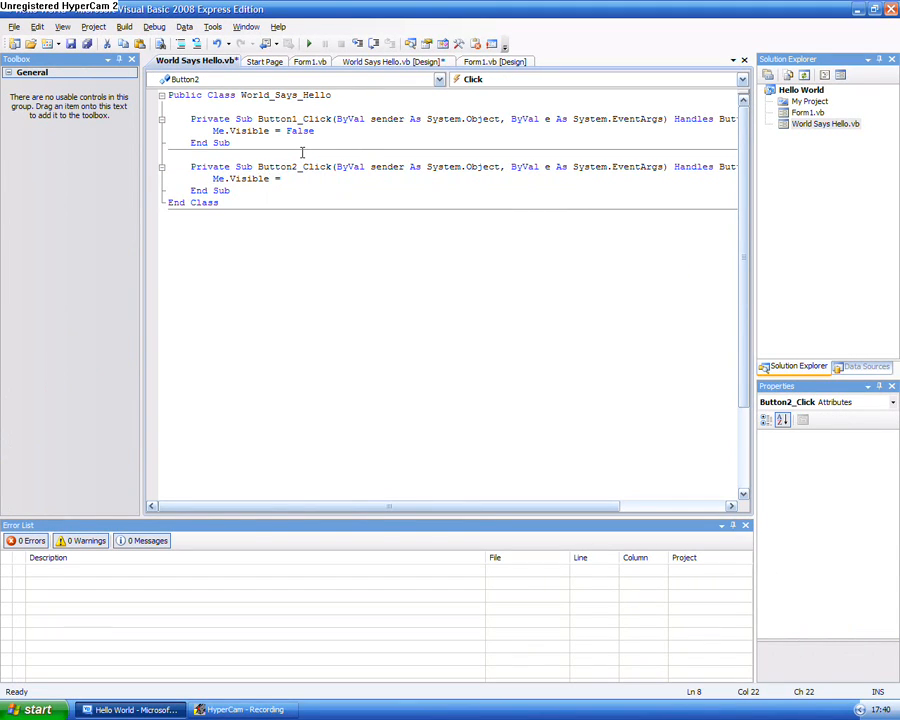
pyautogui.write('False')
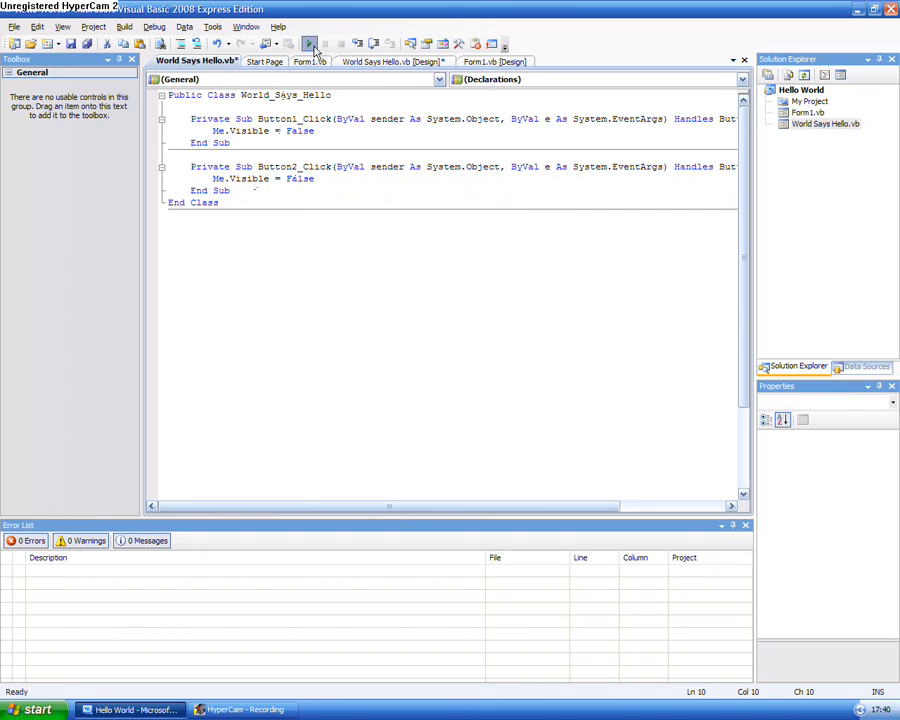
pyautogui.click(310, 44)
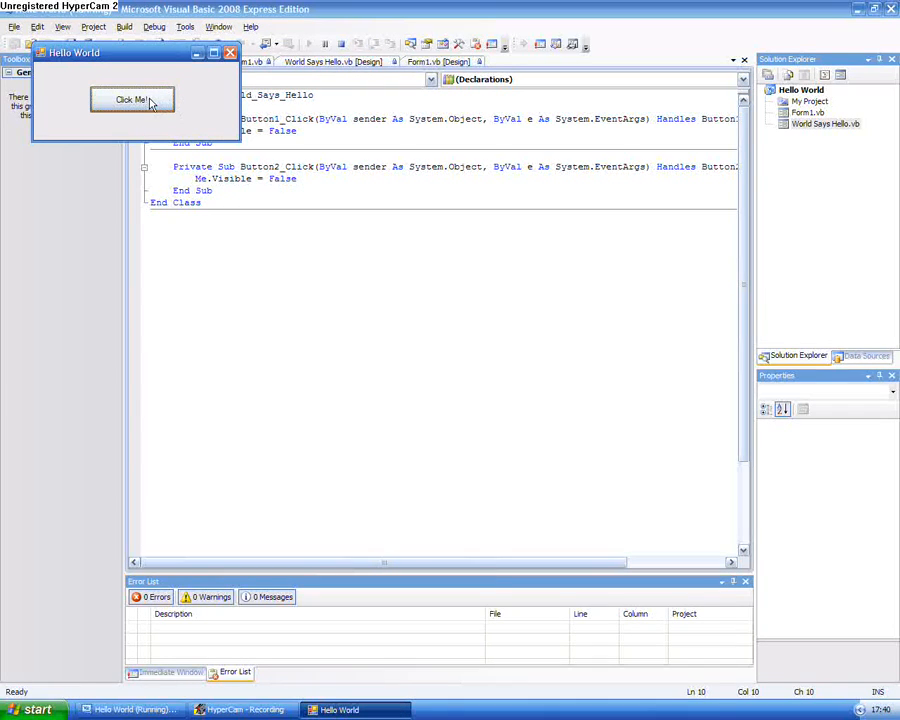
pyautogui.moveTo(72, 52); pyautogui.dragTo(364, 224)
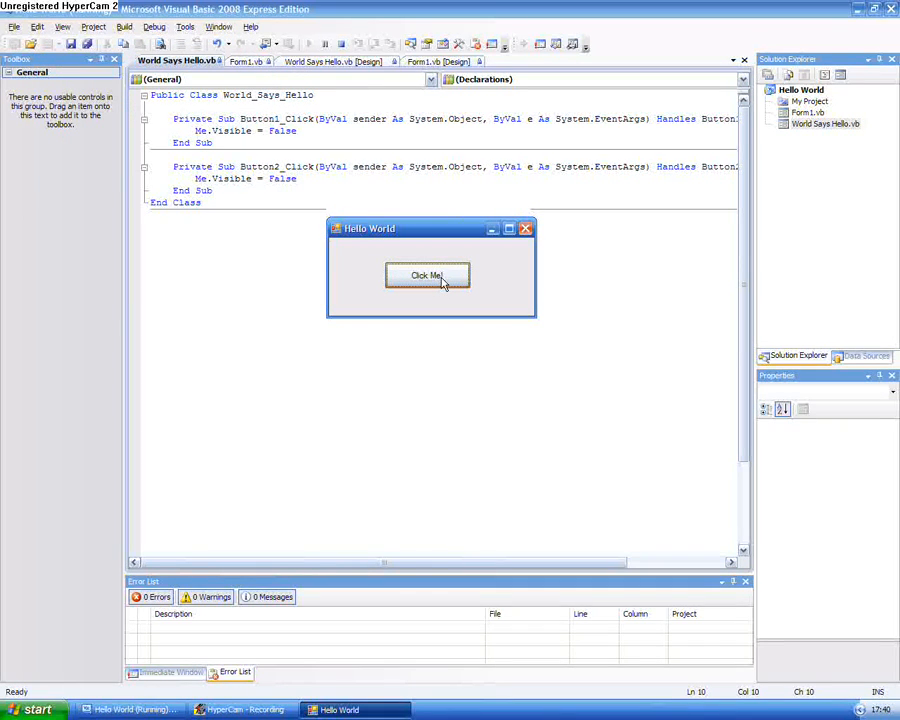
pyautogui.click(428, 276)
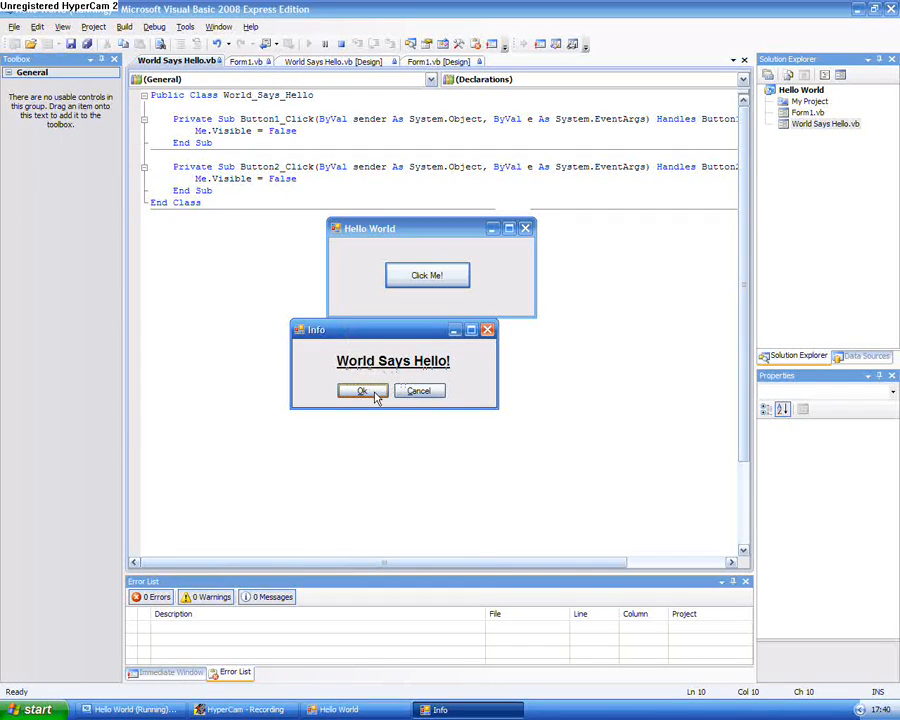
pyautogui.click(364, 390)
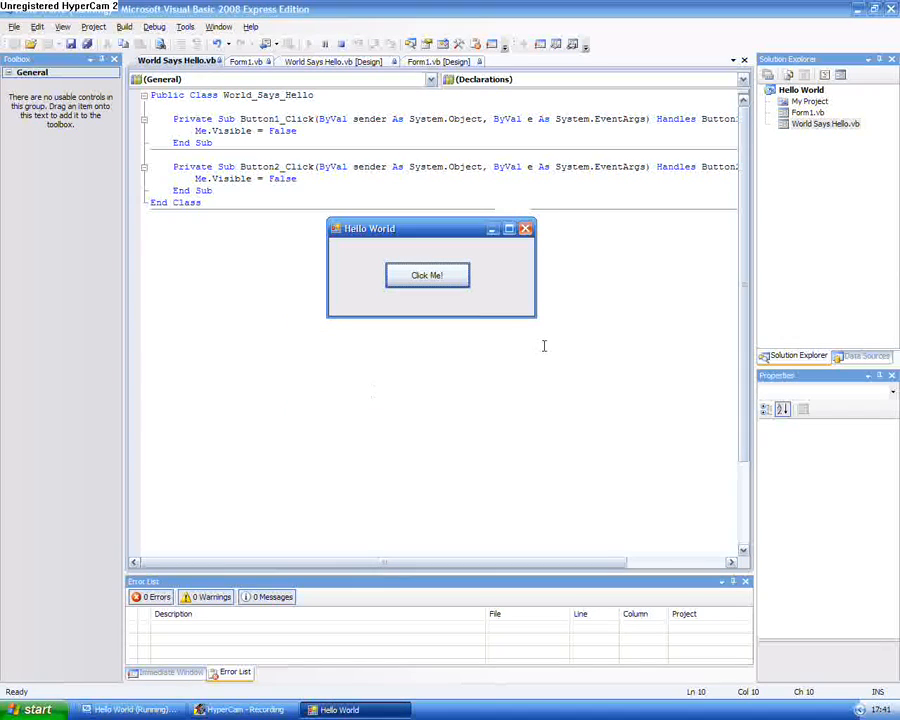
pyautogui.click(428, 276)
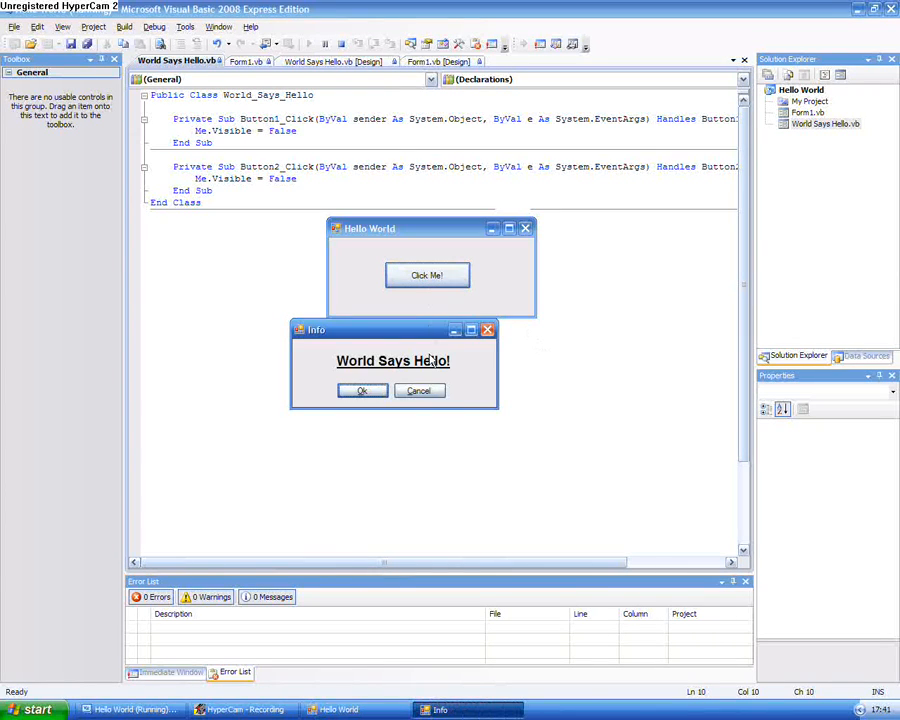
pyautogui.click(362, 390)
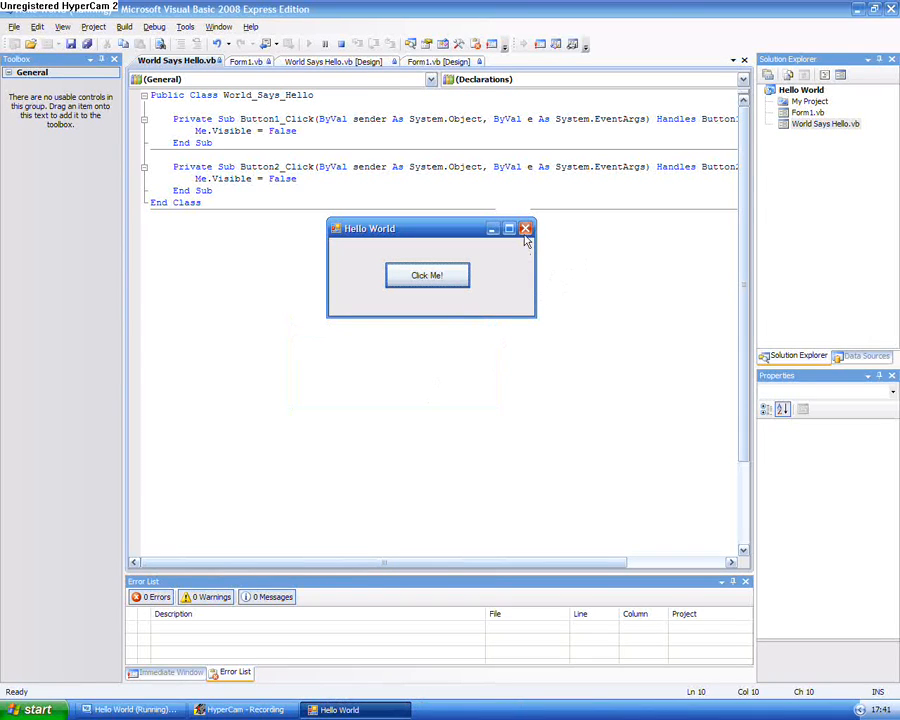
pyautogui.click(524, 228)
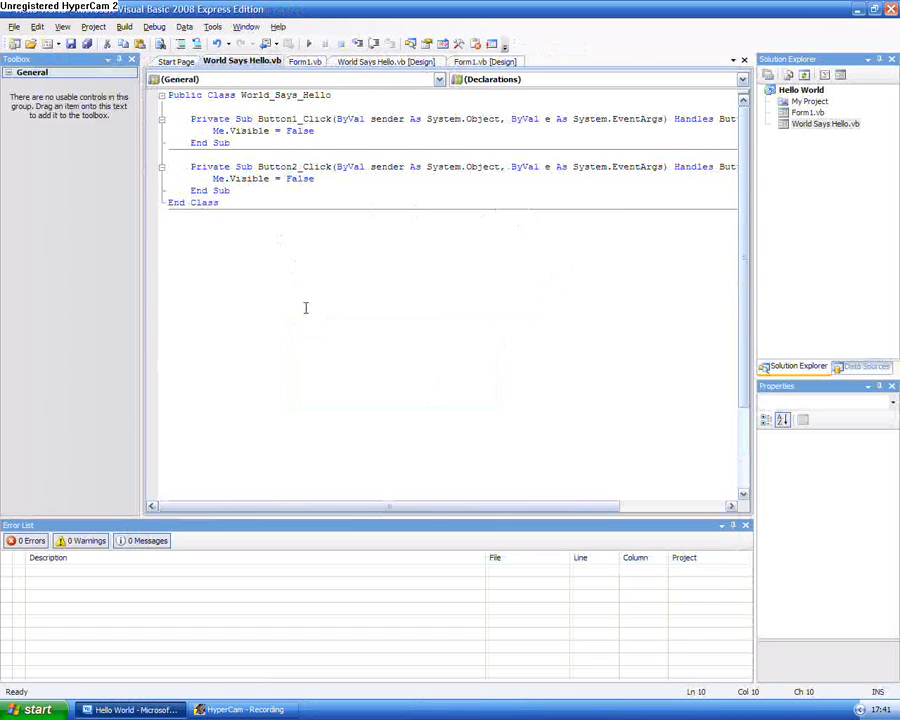